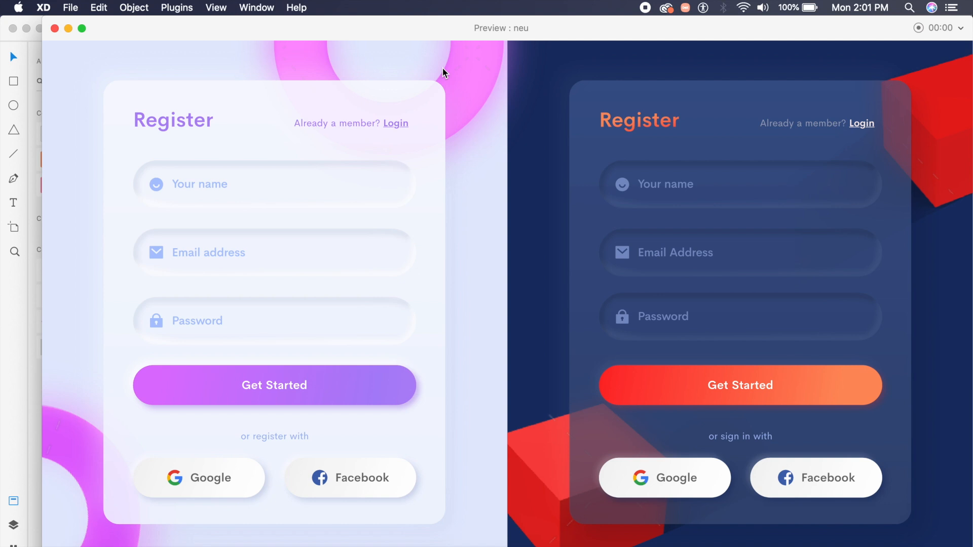
{"action": "mouse_move", "coordinate": [385, 181]}
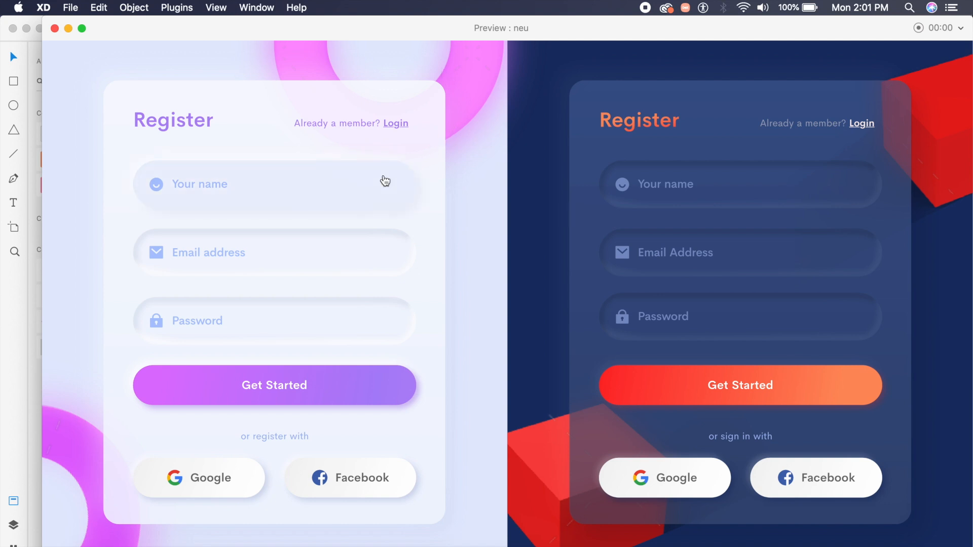
{"action": "mouse_move", "coordinate": [377, 308]}
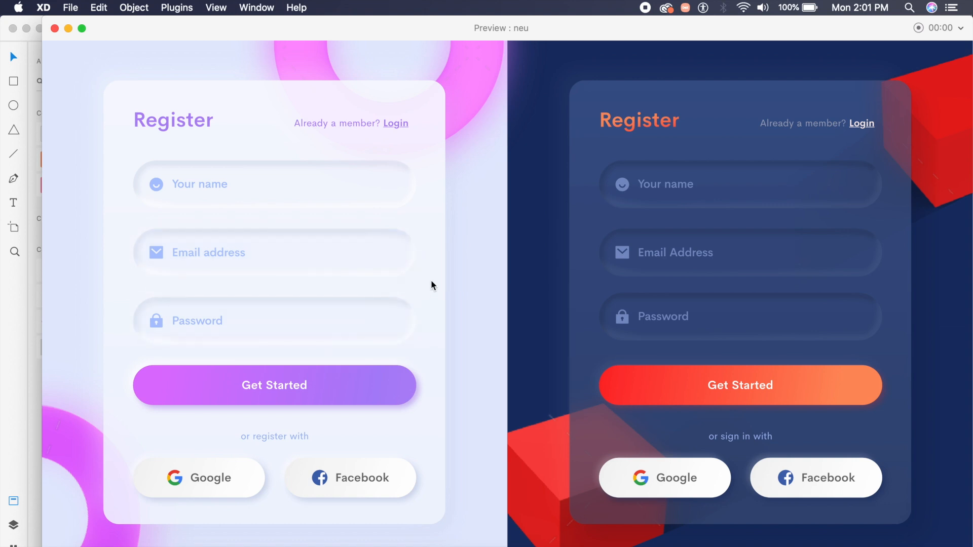
{"action": "mouse_move", "coordinate": [620, 122]}
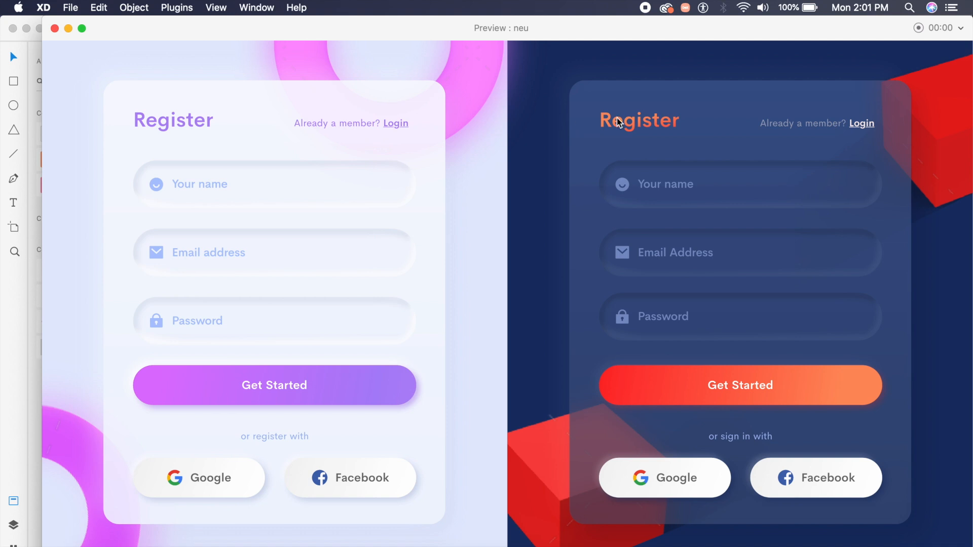
{"action": "mouse_move", "coordinate": [528, 462]}
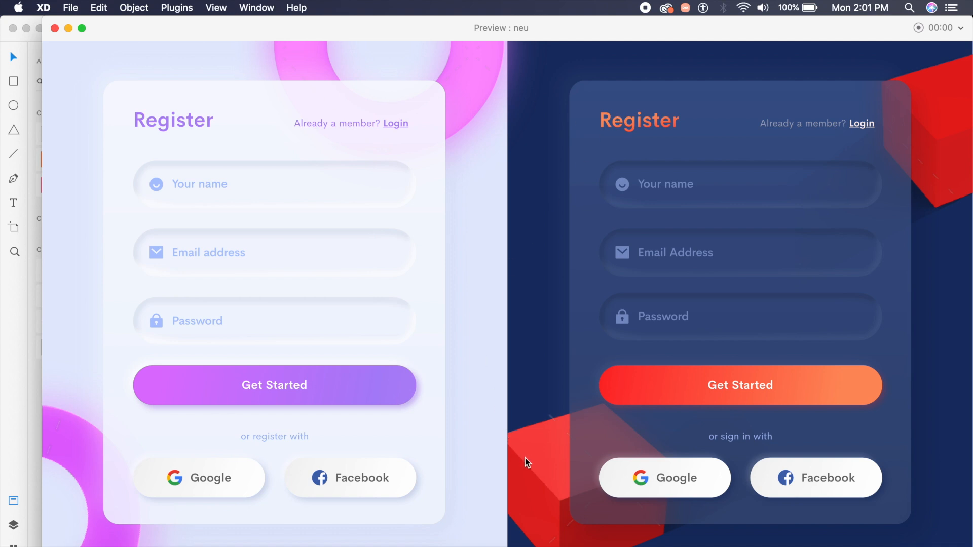
{"action": "mouse_move", "coordinate": [457, 64]}
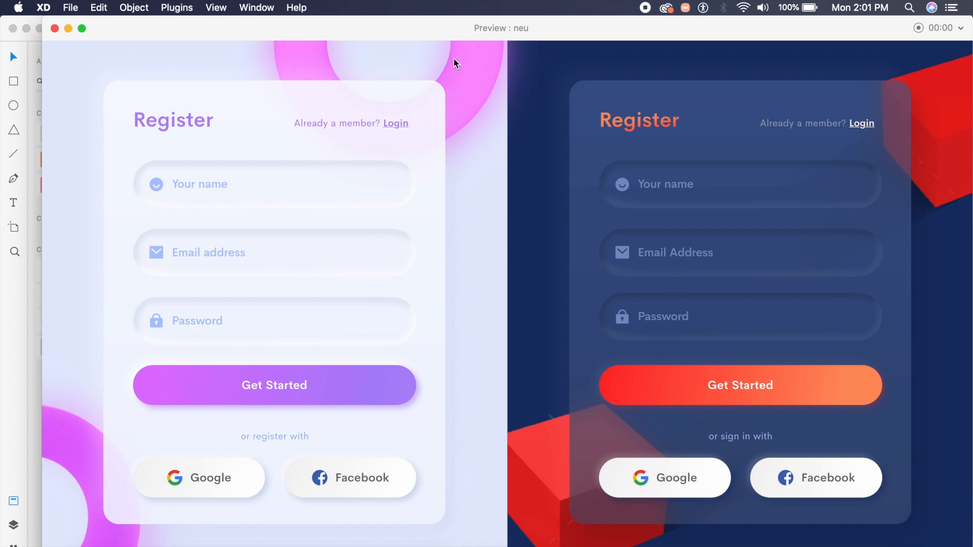
{"action": "mouse_move", "coordinate": [511, 97]}
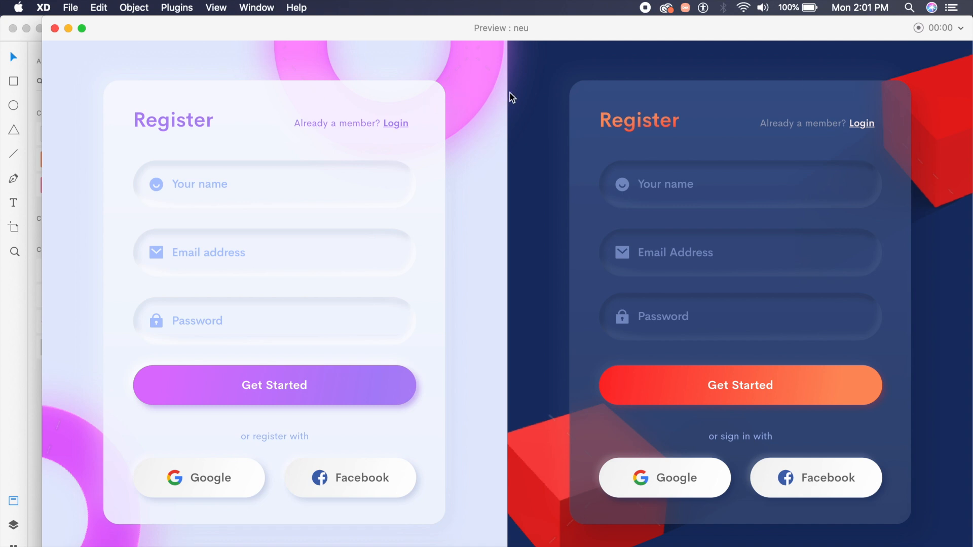
{"action": "mouse_move", "coordinate": [453, 72]}
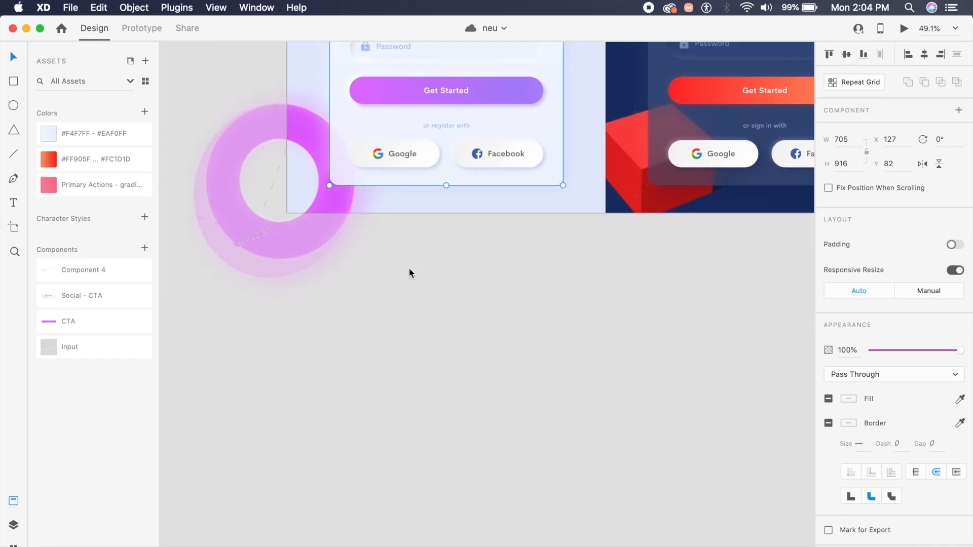
Step: Add a new artboard filled with #E3EAFD and draw a white rectangle inside it
{"action": "left_click", "coordinate": [13, 227]}
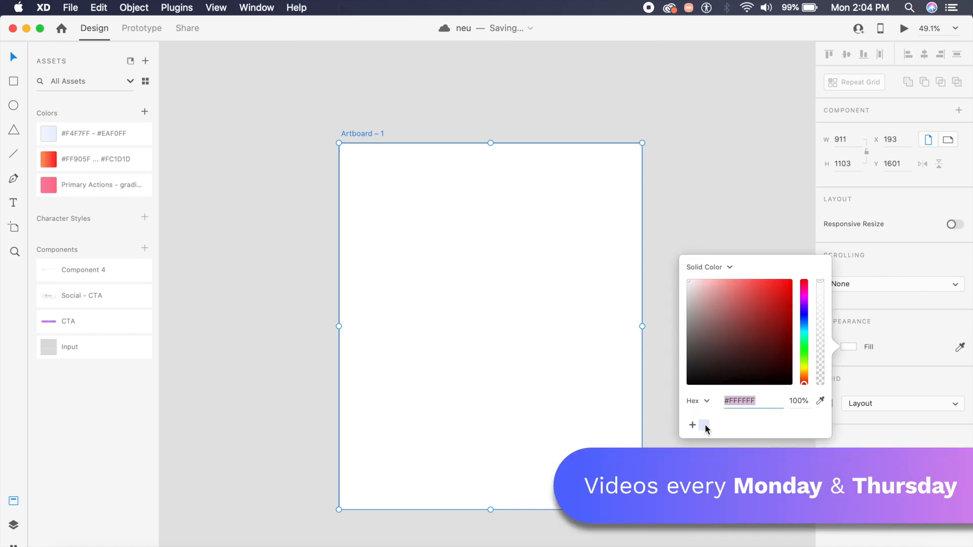
{"action": "type", "text": "E3EAFD"}
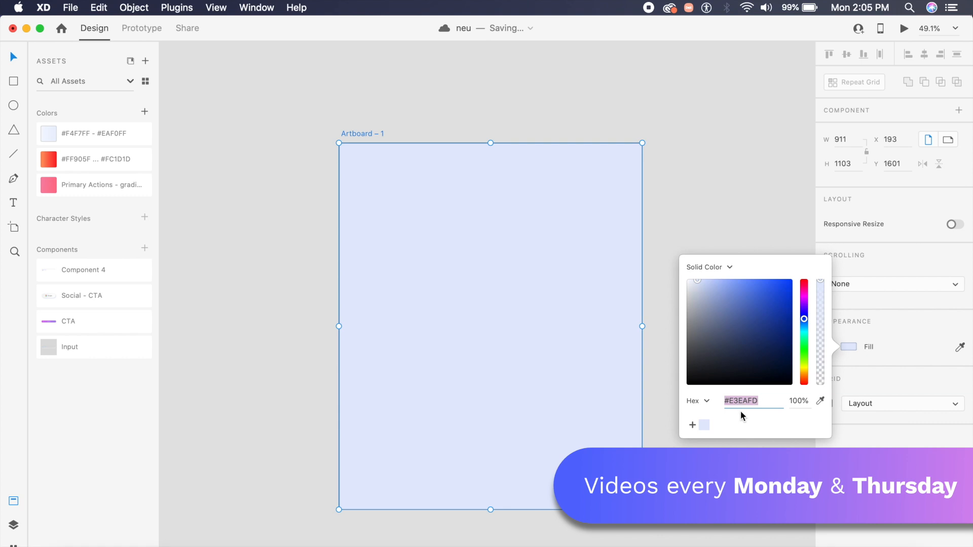
{"action": "left_click", "coordinate": [506, 332]}
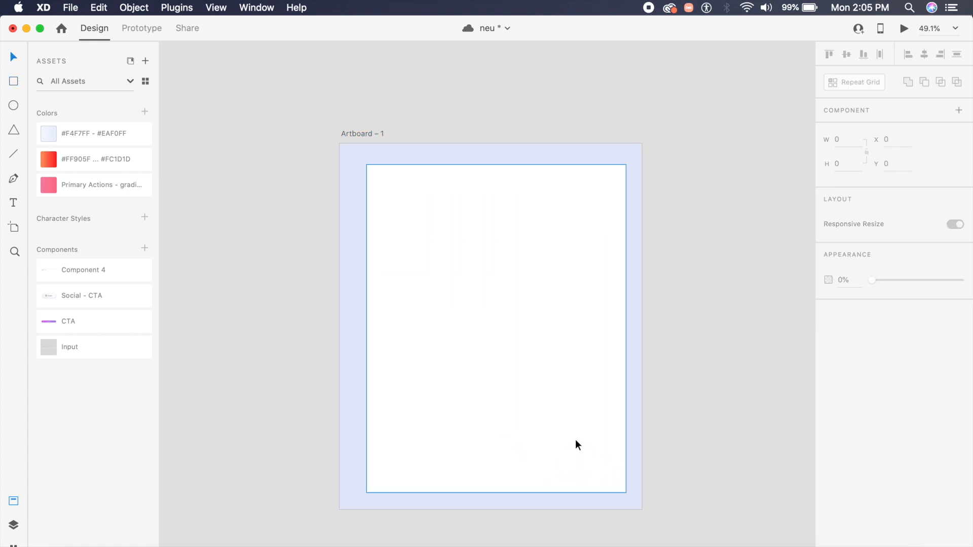
Step: Give the rectangle the #F4F7FF–#EAF0FF gradient rotated -180°, no border, and corner radius 50
{"action": "left_click", "coordinate": [569, 436]}
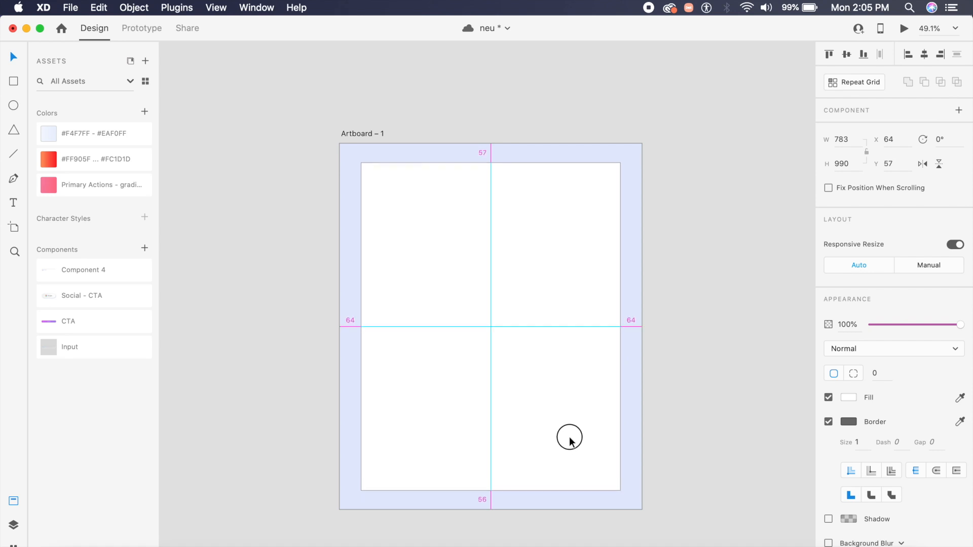
{"action": "left_click", "coordinate": [569, 436]}
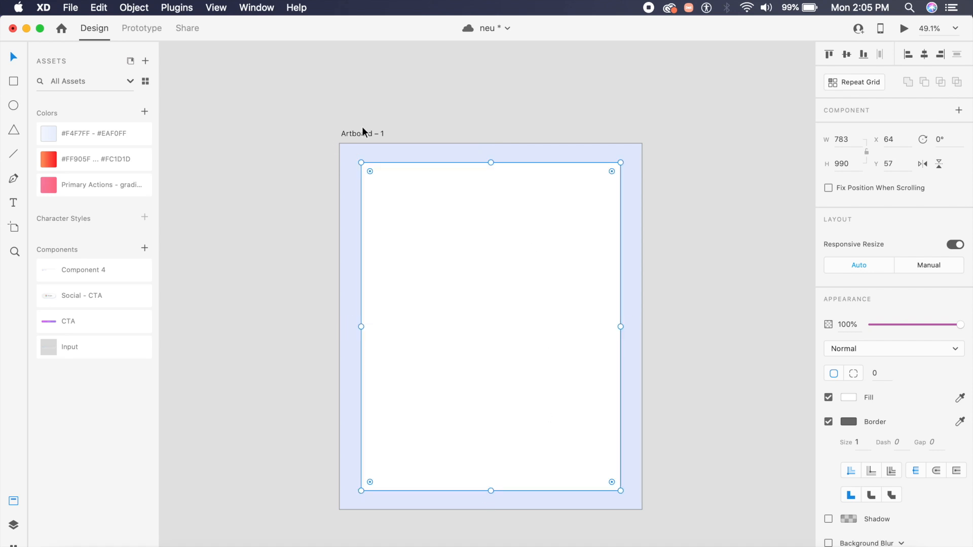
{"action": "mouse_move", "coordinate": [530, 149]}
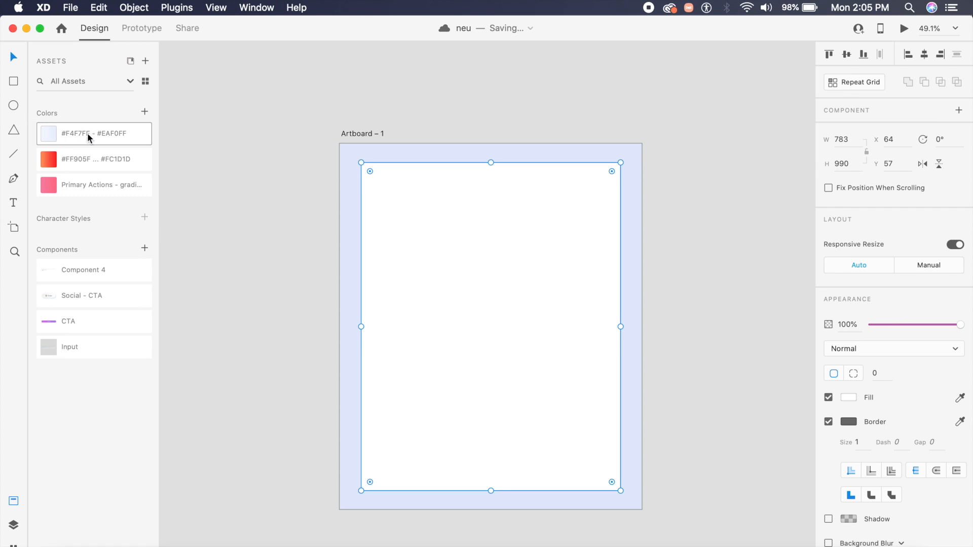
{"action": "mouse_move", "coordinate": [88, 135]}
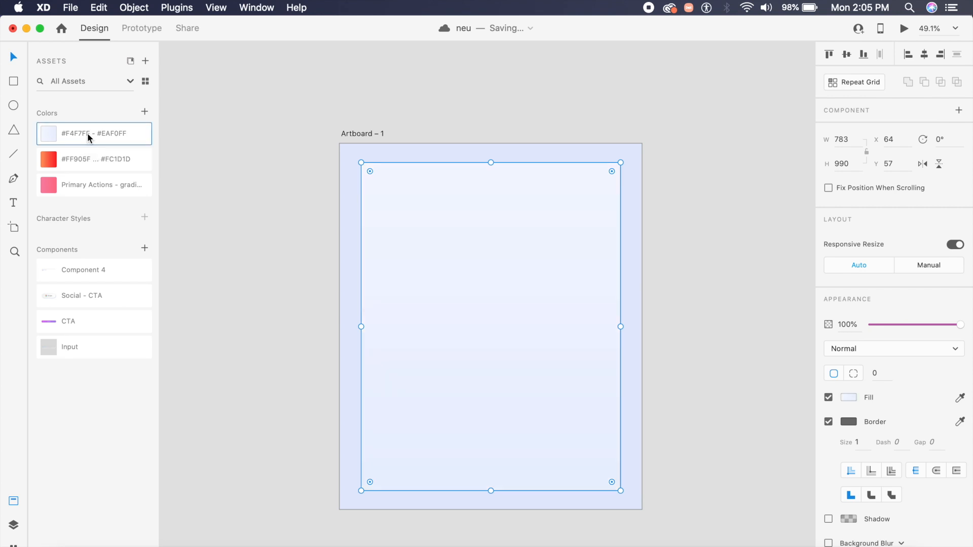
{"action": "left_click", "coordinate": [584, 354]}
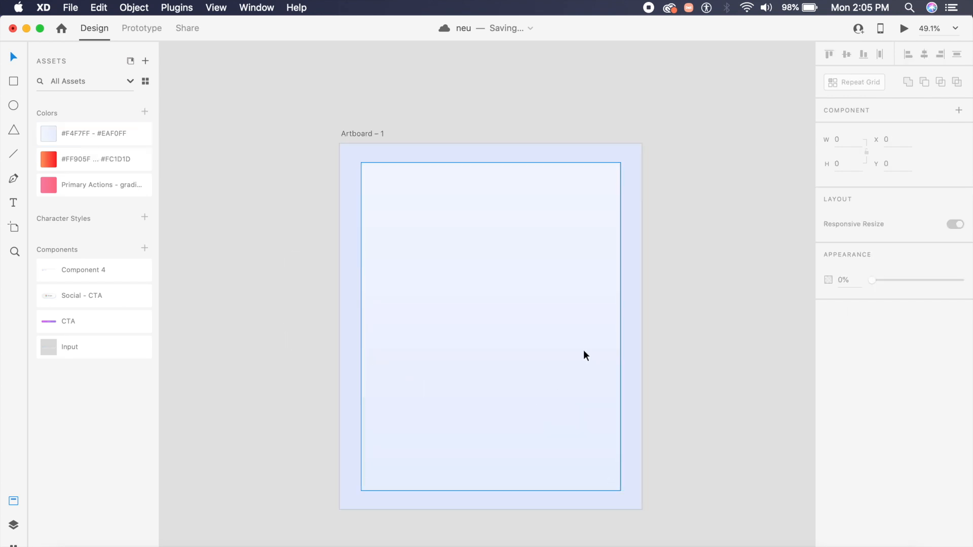
{"action": "mouse_move", "coordinate": [520, 301]}
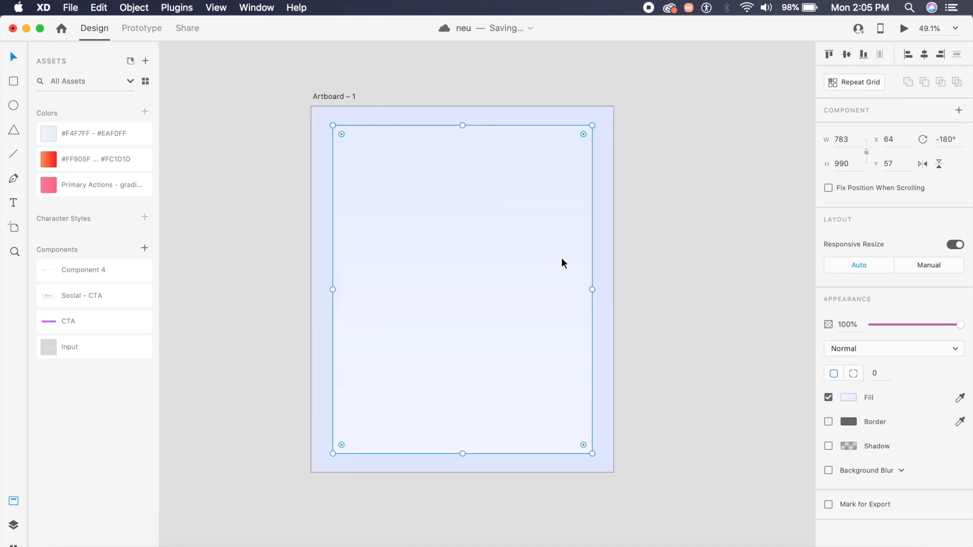
{"action": "left_click", "coordinate": [664, 406]}
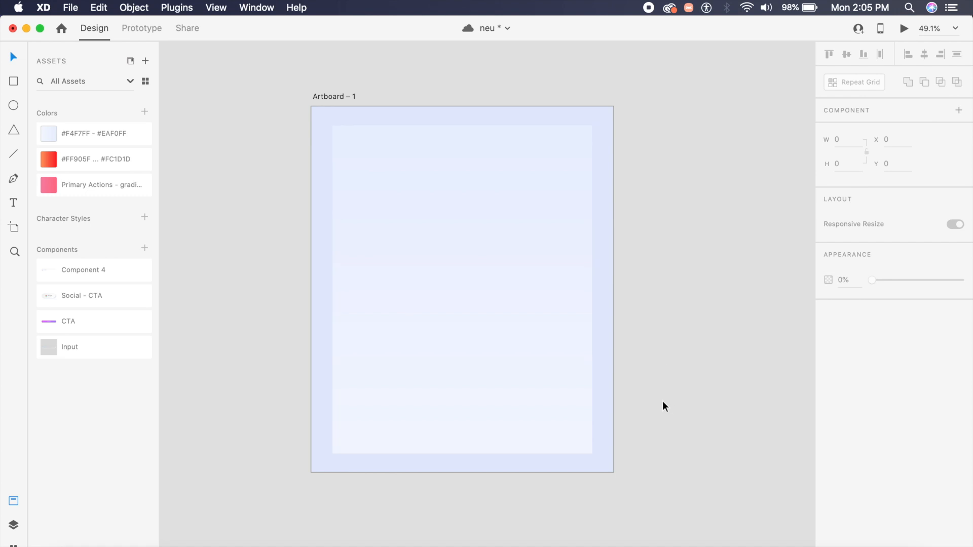
{"action": "left_click", "coordinate": [463, 290]}
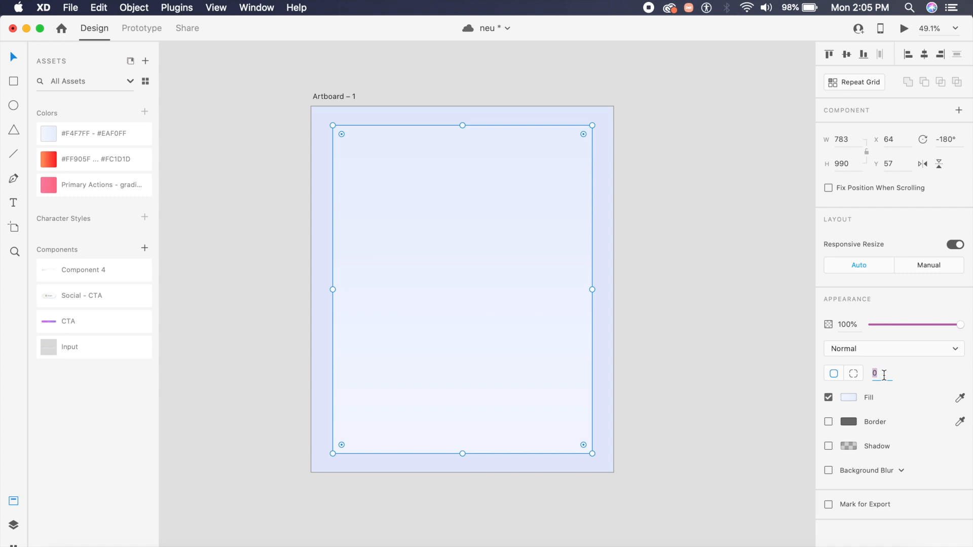
{"action": "type", "text": "50"}
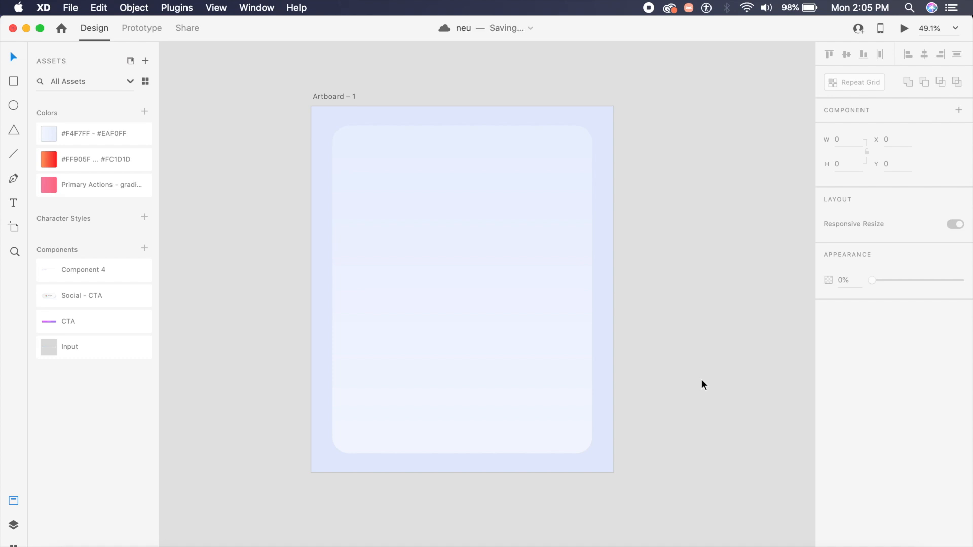
{"action": "mouse_move", "coordinate": [628, 363]}
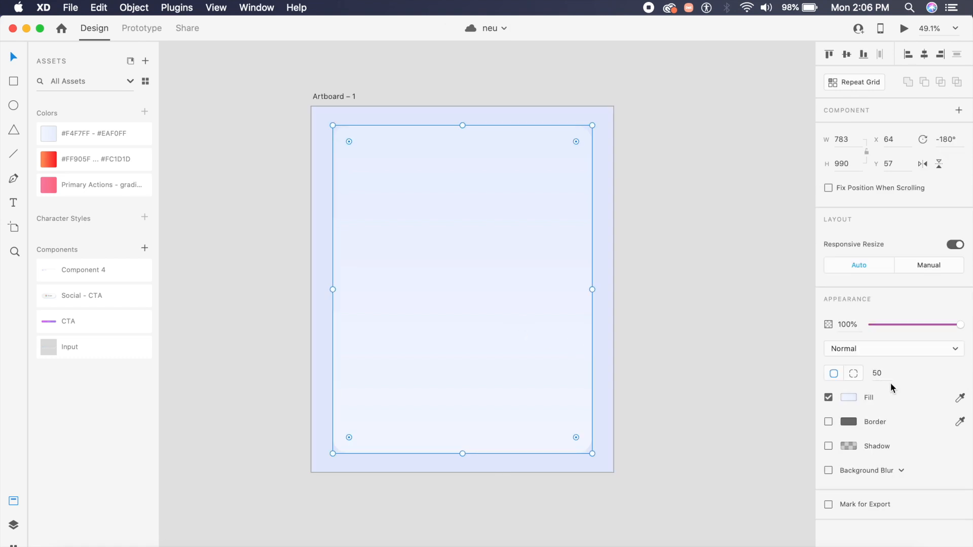
{"action": "mouse_move", "coordinate": [941, 414]}
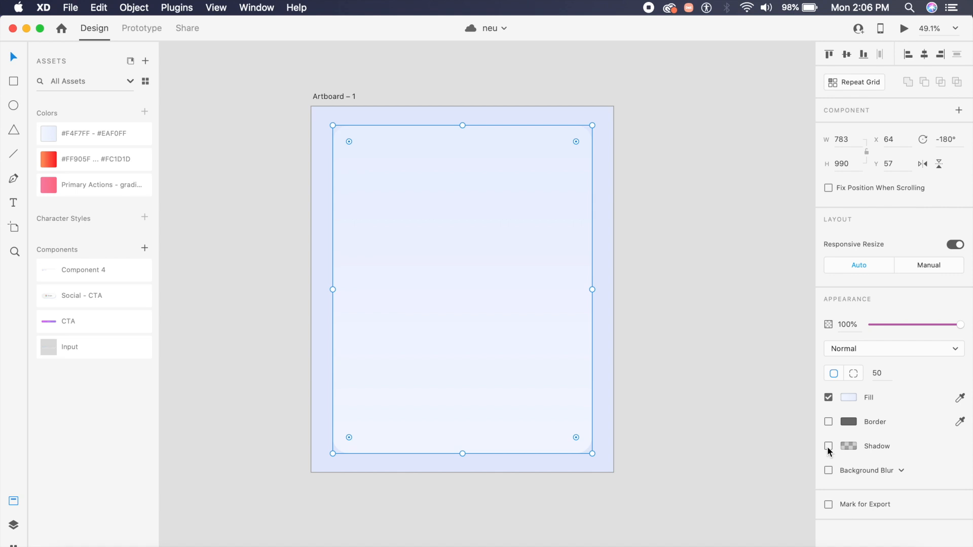
Step: Add a #C9D2EB drop shadow to the card with X 24, Y 24 and blur 42
{"action": "left_click", "coordinate": [829, 445]}
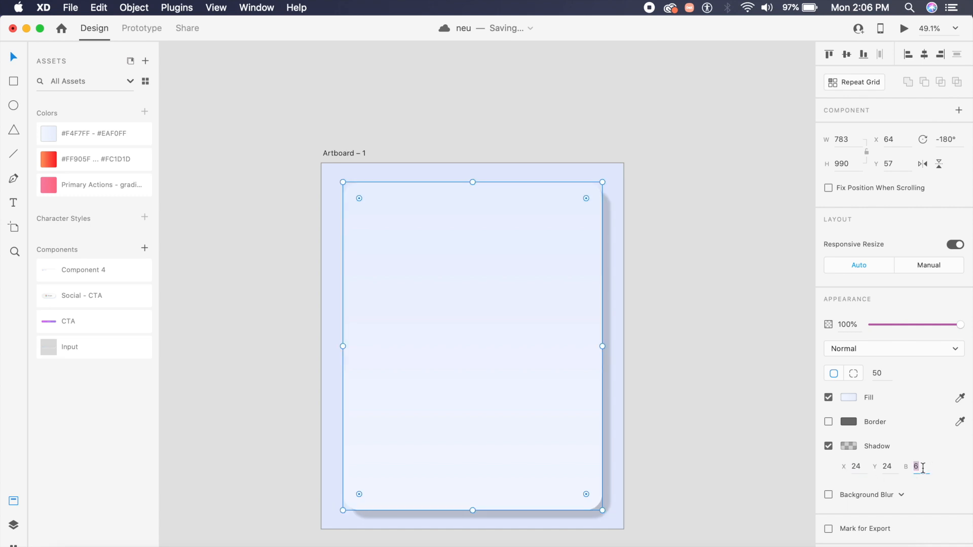
{"action": "type", "text": "42"}
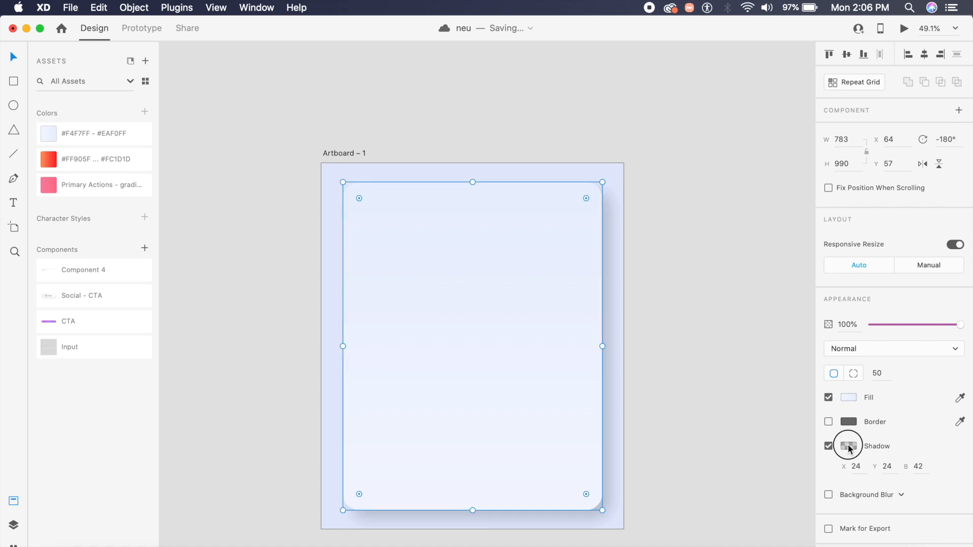
{"action": "left_click", "coordinate": [848, 445]}
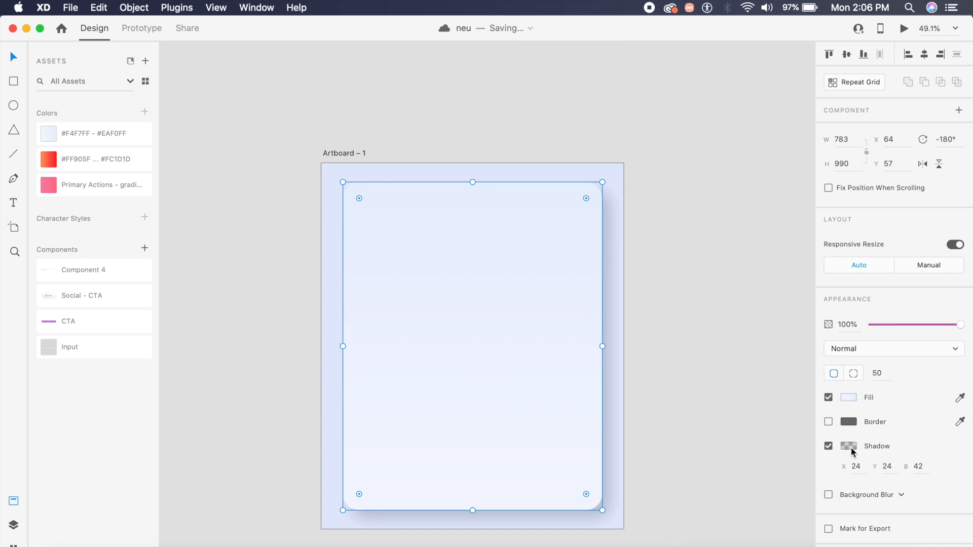
{"action": "left_click", "coordinate": [848, 446]}
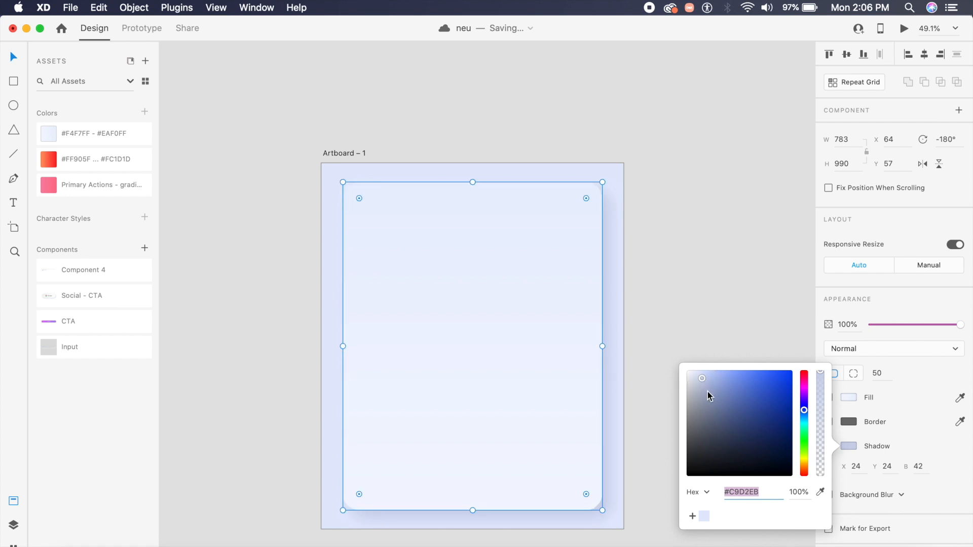
{"action": "left_click", "coordinate": [656, 295]}
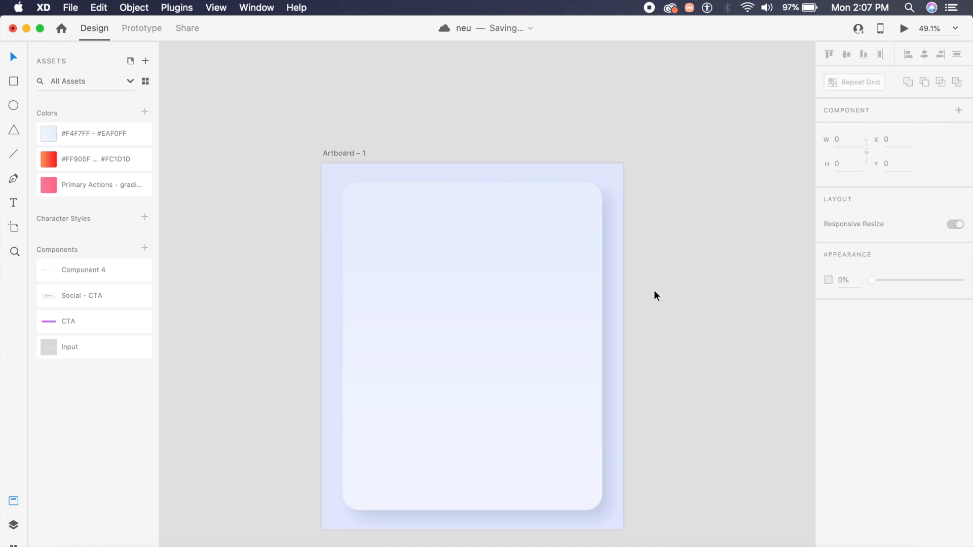
Step: Draw a white rectangle near the card's top with corner radius 500 as a pill field
{"action": "left_click", "coordinate": [472, 346]}
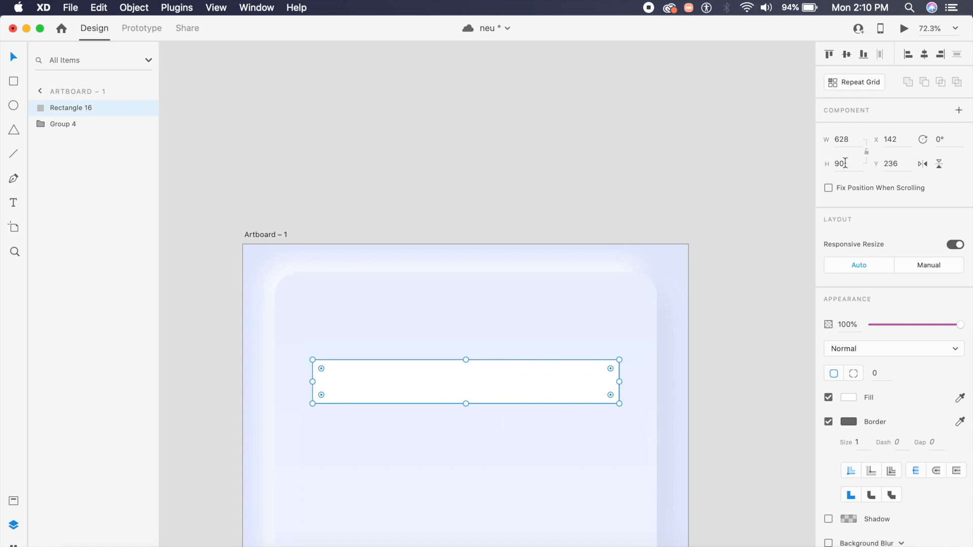
{"action": "type", "text": "99"}
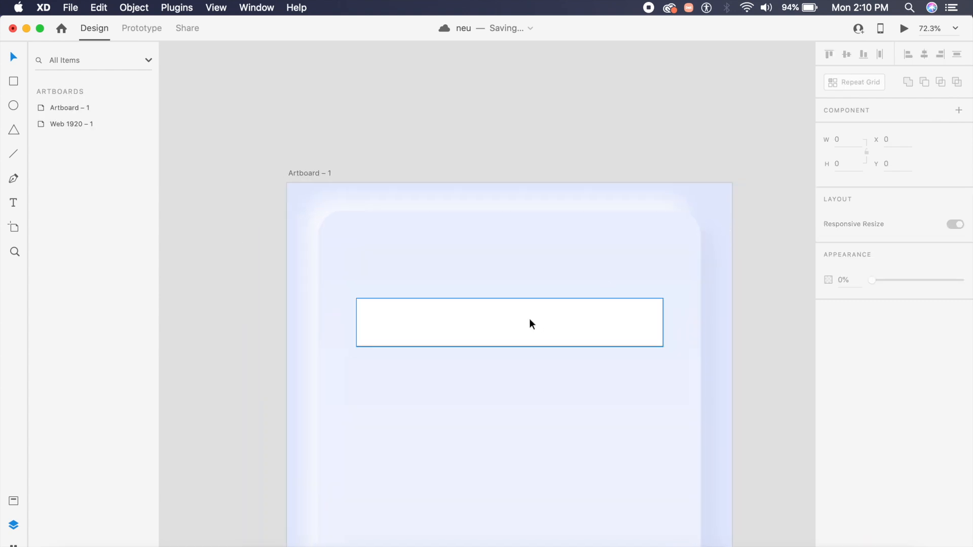
{"action": "left_click", "coordinate": [509, 322]}
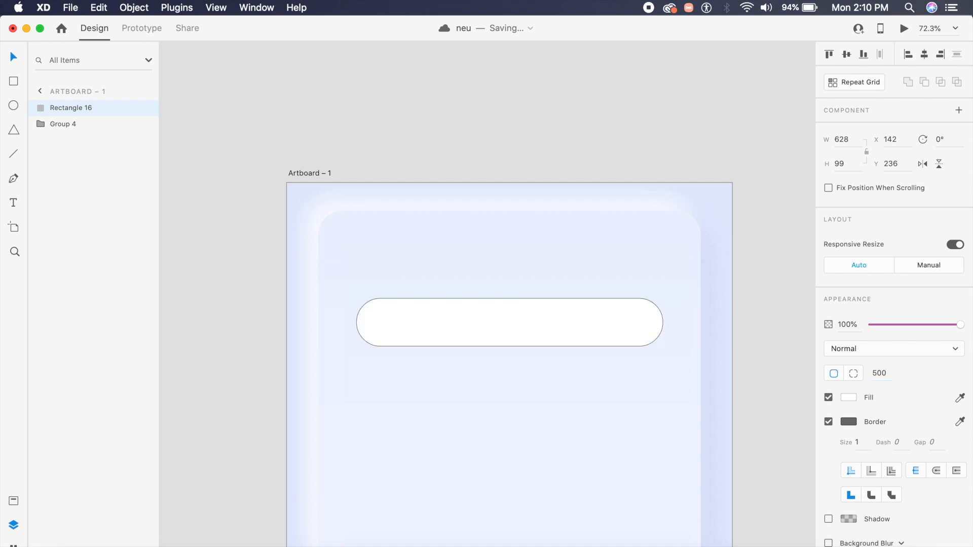
{"action": "left_click", "coordinate": [509, 322]}
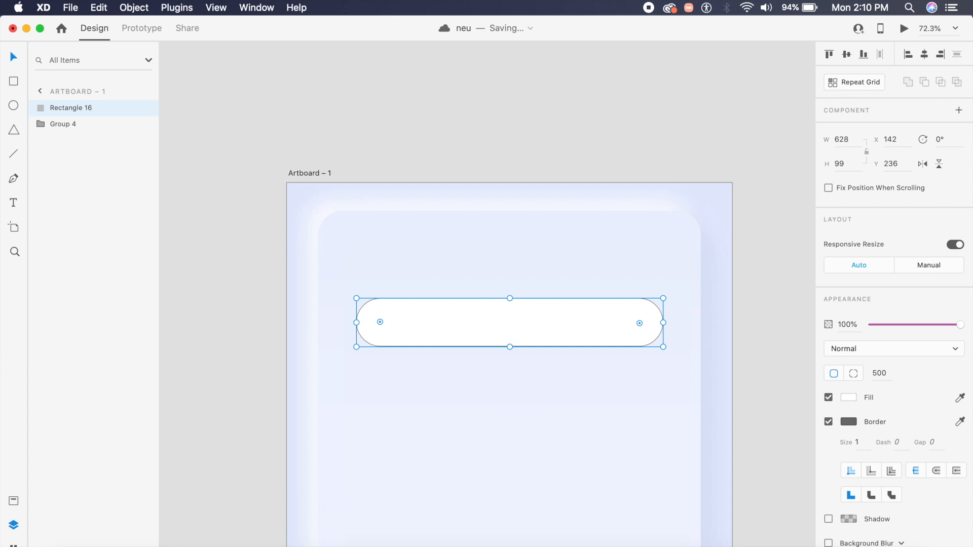
{"action": "mouse_move", "coordinate": [649, 313]}
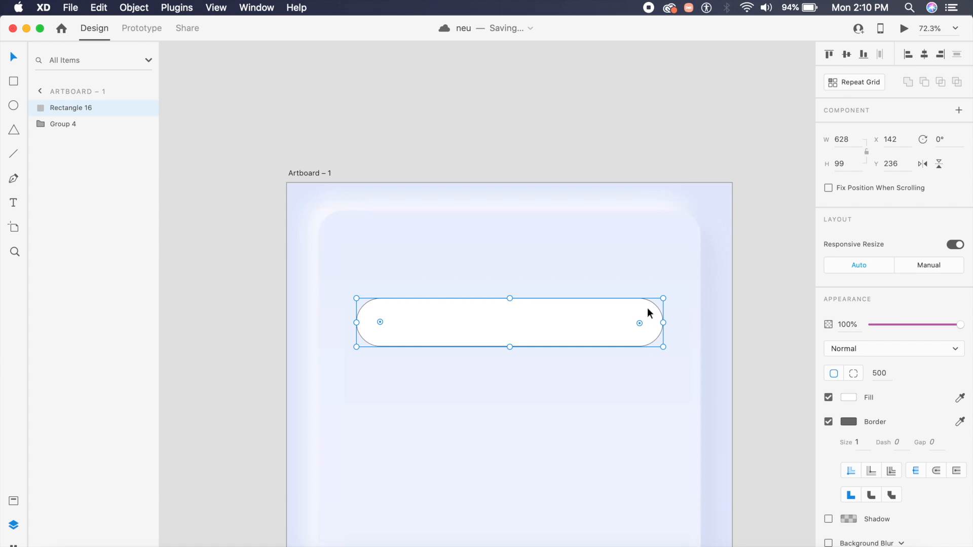
{"action": "left_click", "coordinate": [829, 422]}
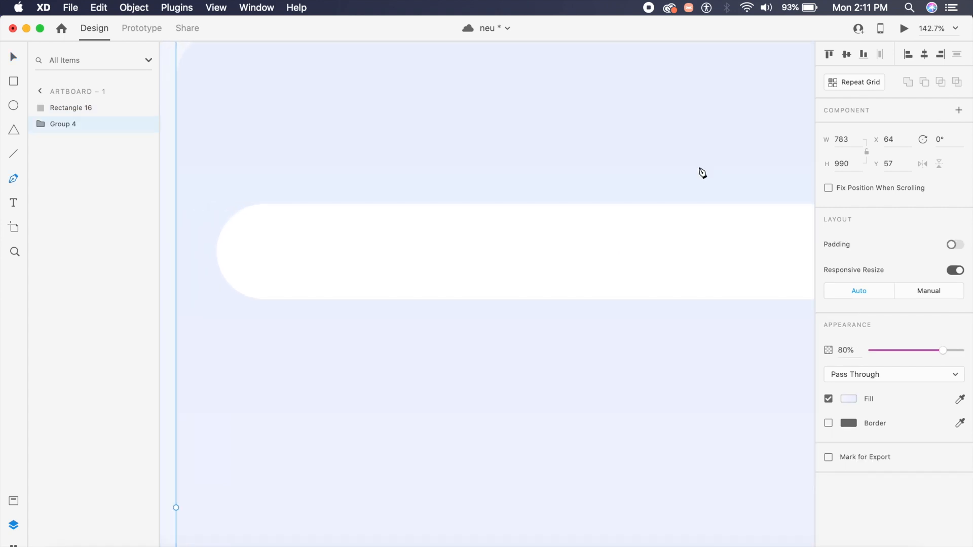
{"action": "mouse_move", "coordinate": [257, 287]}
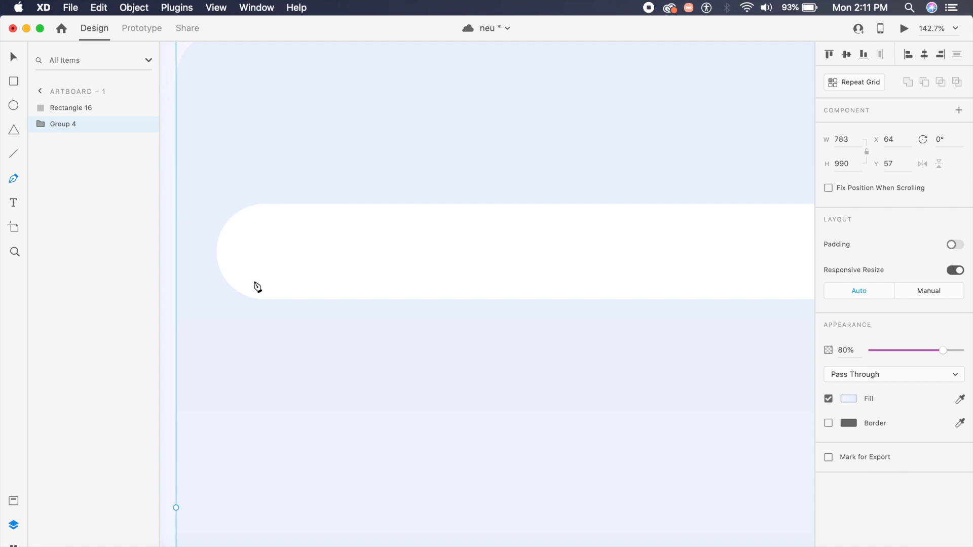
{"action": "mouse_move", "coordinate": [254, 276]}
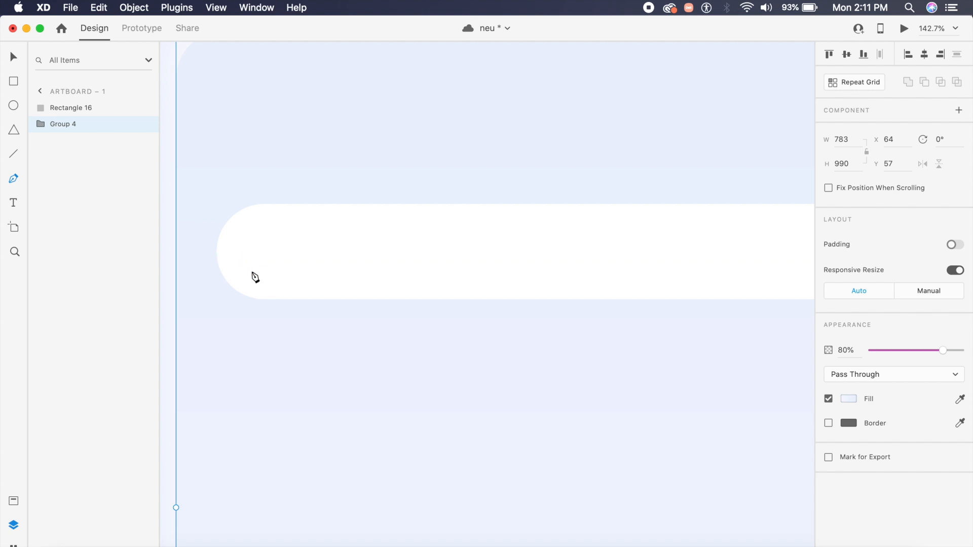
{"action": "mouse_move", "coordinate": [13, 188]}
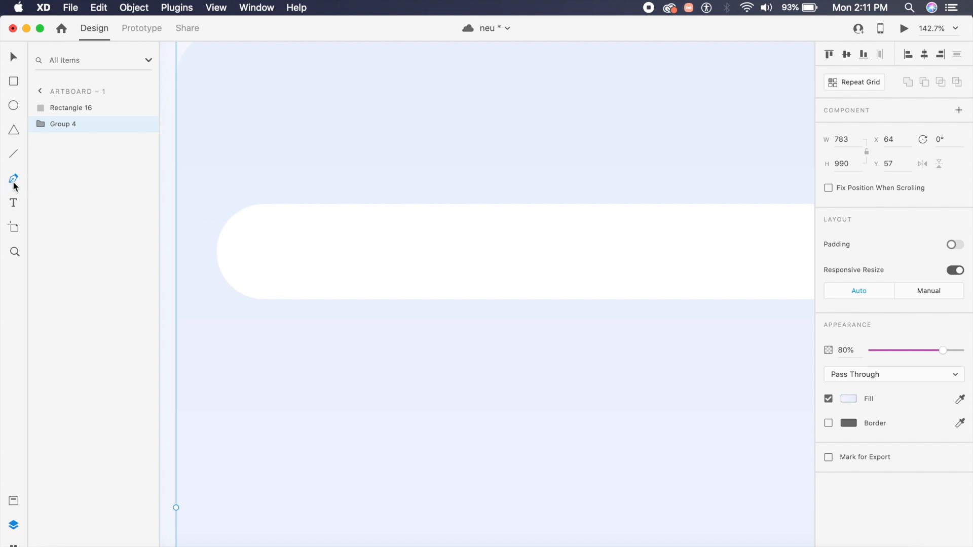
{"action": "mouse_move", "coordinate": [254, 293]}
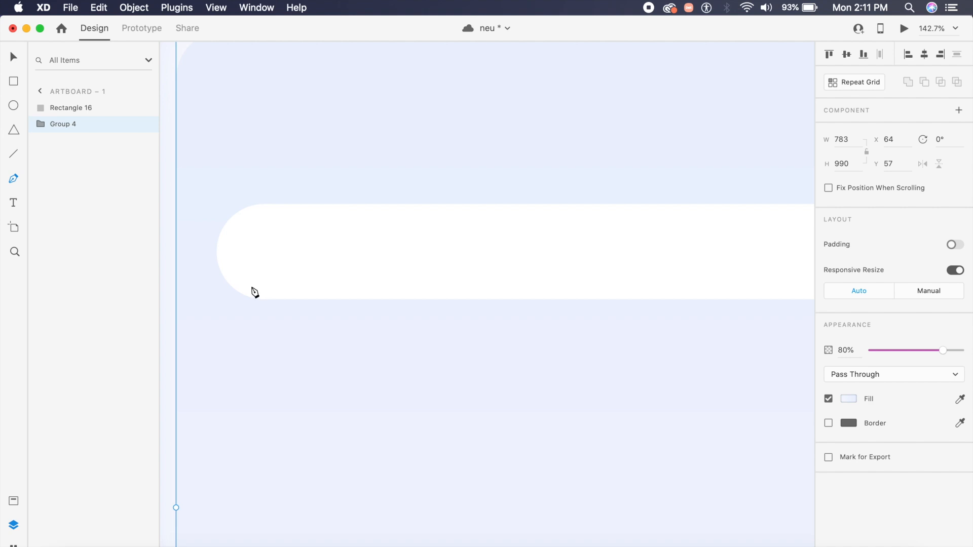
Step: Trace the field's left and top edges with a 12 px #C9D2EB stroke, round cap and join
{"action": "left_click", "coordinate": [250, 292]}
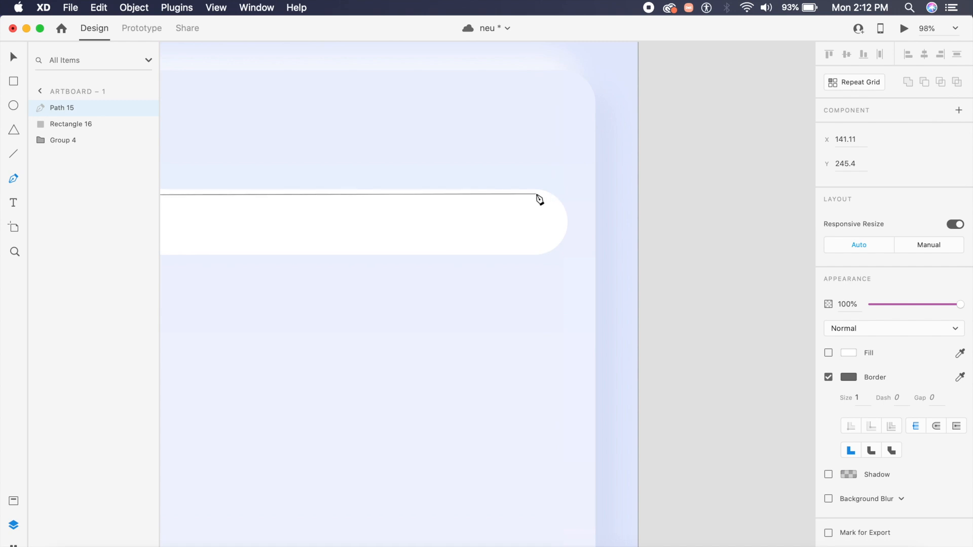
{"action": "left_click", "coordinate": [537, 193]}
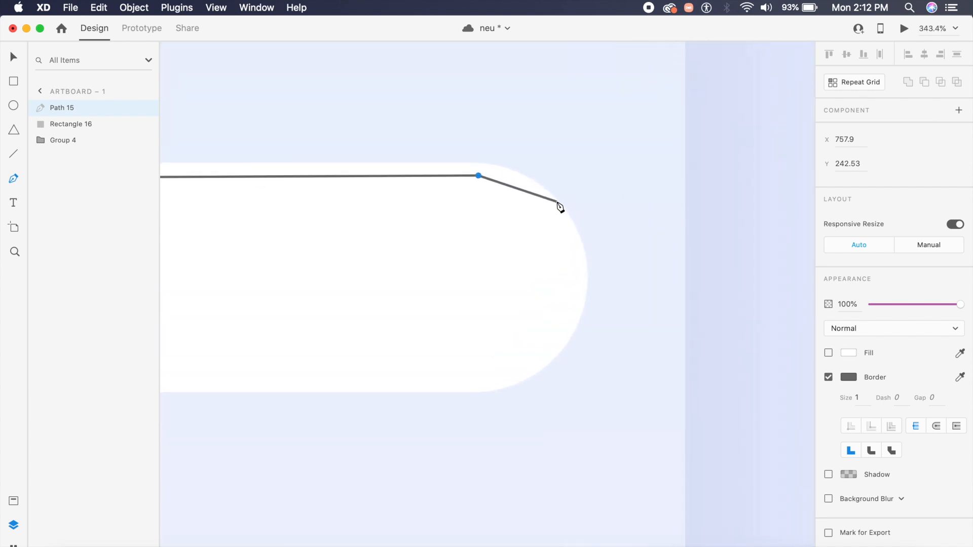
{"action": "mouse_move", "coordinate": [570, 208]}
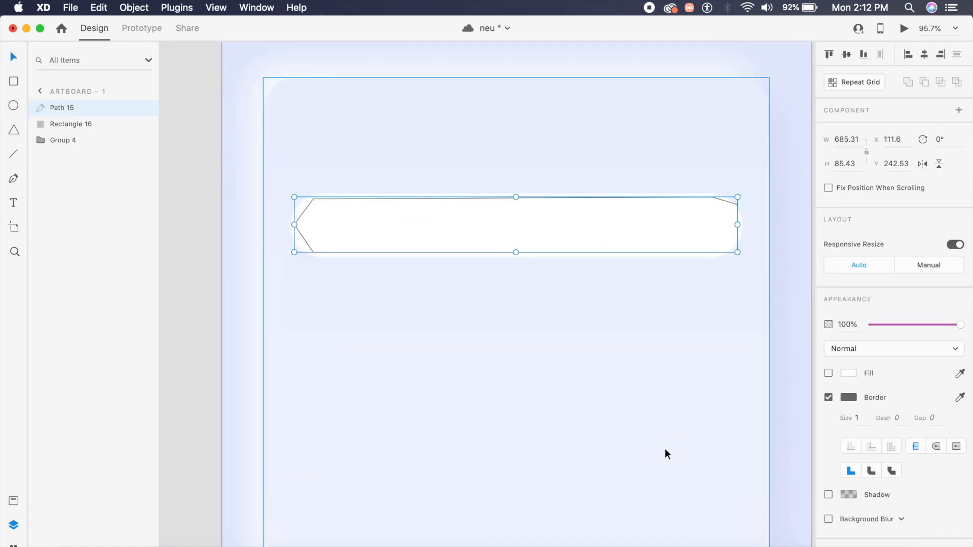
{"action": "left_click", "coordinate": [828, 425]}
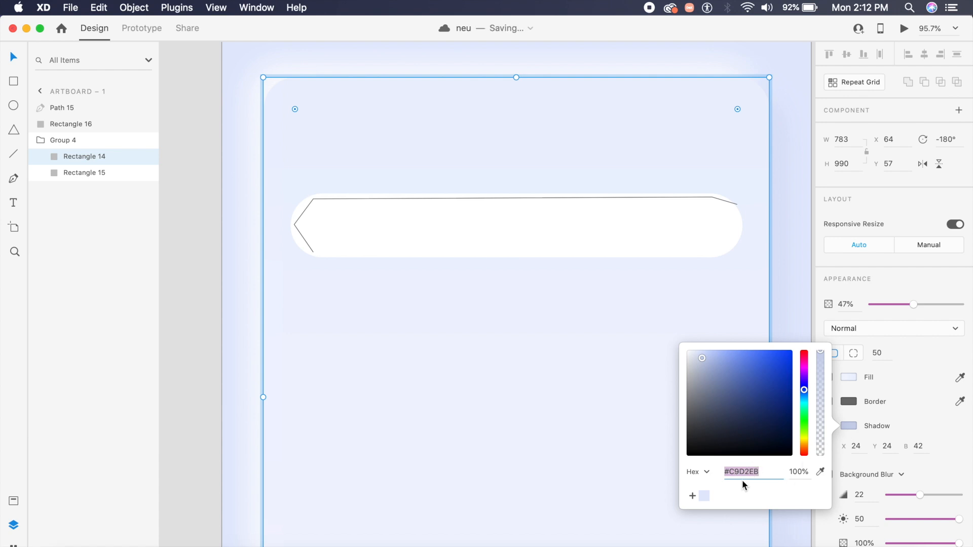
{"action": "left_click", "coordinate": [310, 242]}
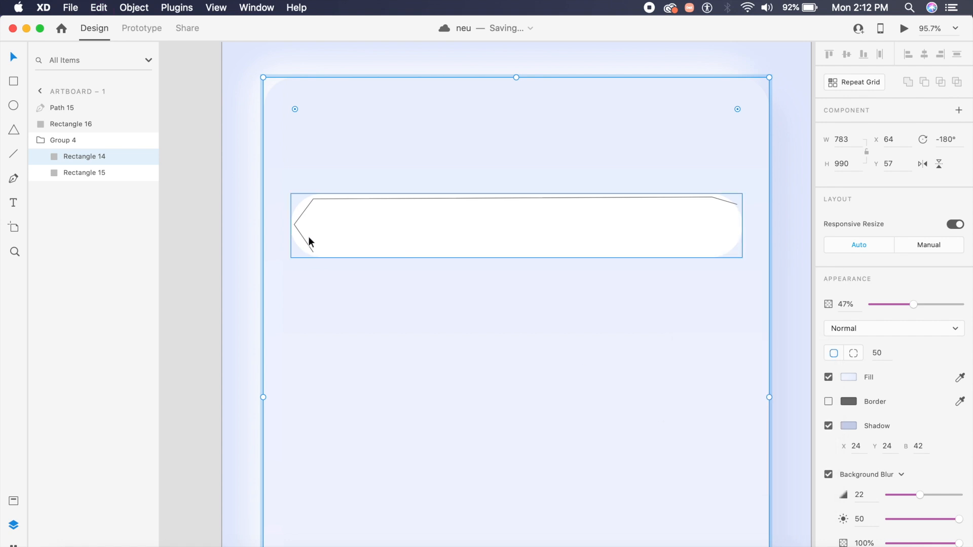
{"action": "left_click", "coordinate": [62, 108]}
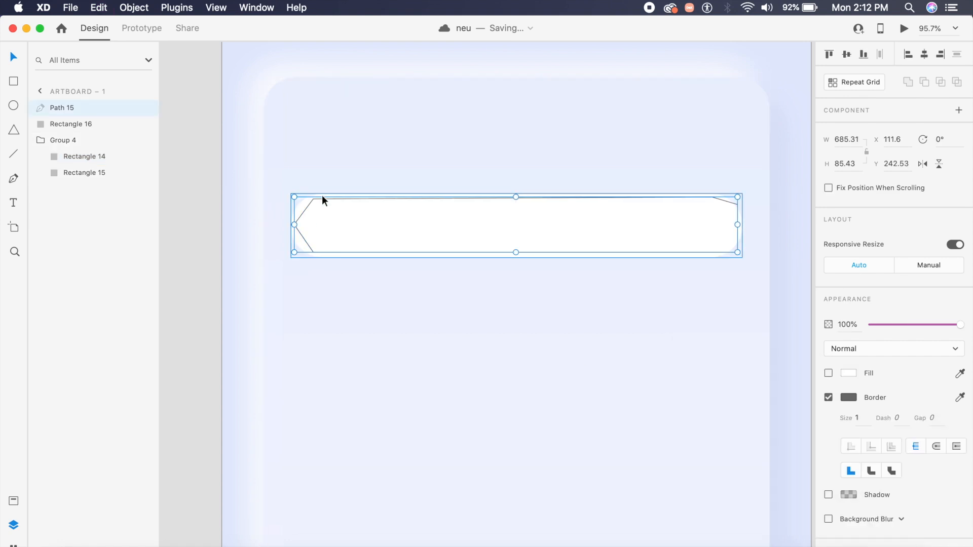
{"action": "left_click", "coordinate": [849, 398]}
{"action": "type", "text": "2"}
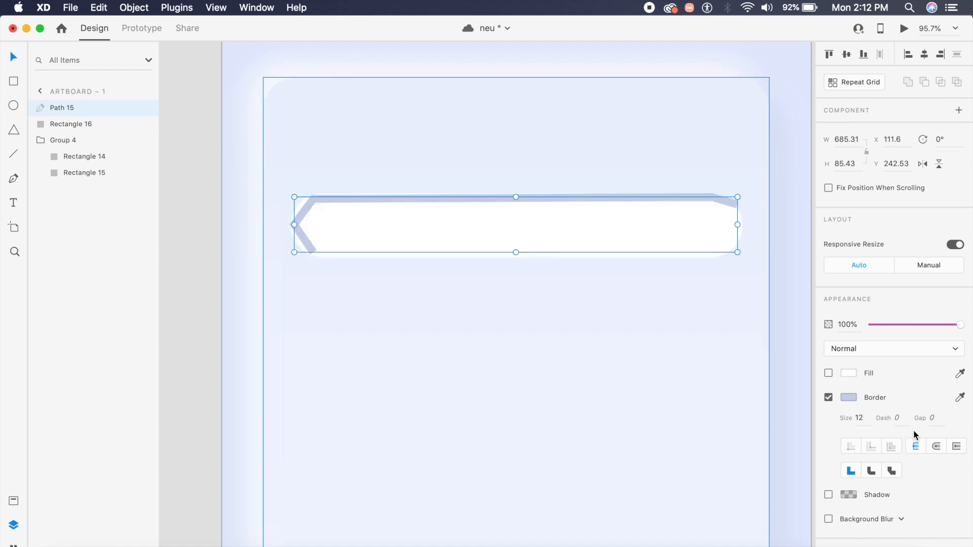
{"action": "mouse_move", "coordinate": [937, 446]}
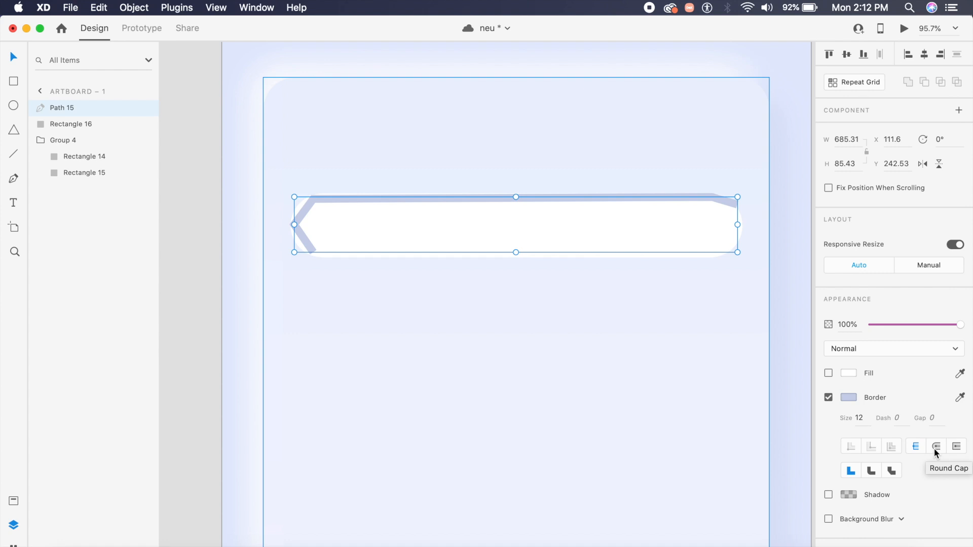
{"action": "left_click", "coordinate": [937, 446]}
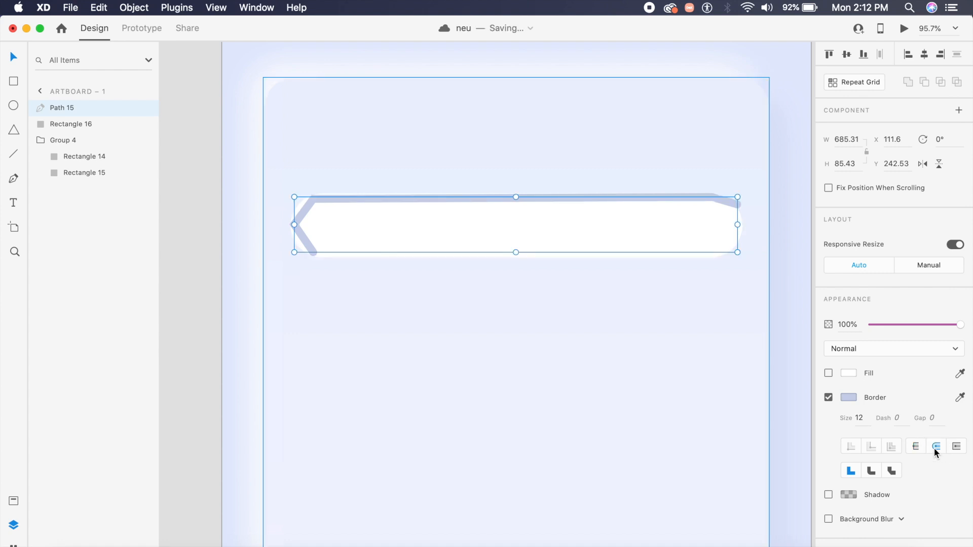
{"action": "mouse_move", "coordinate": [877, 473]}
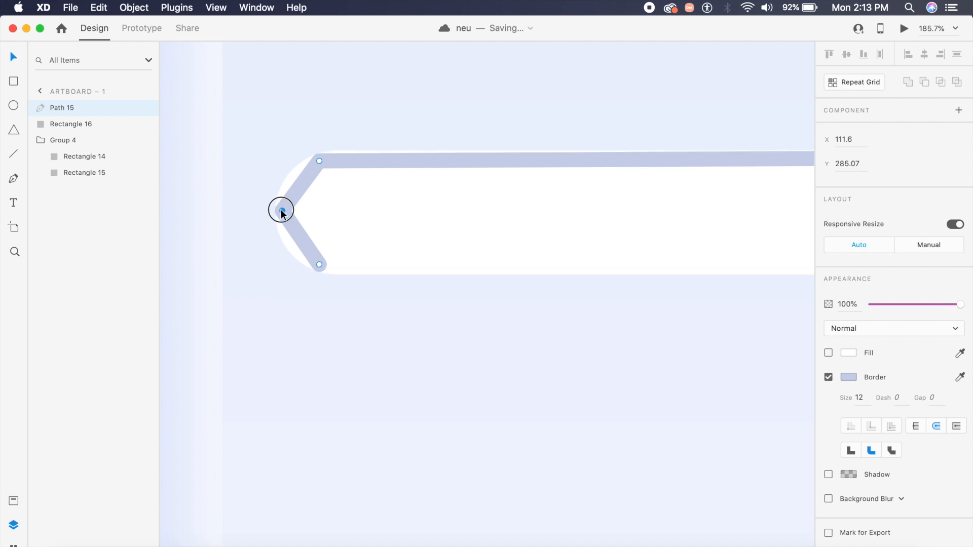
Step: Drag the path's left anchor into a smooth curve hugging the field's rounded end
{"action": "left_click_drag", "start_coordinate": [281, 210], "coordinate": [286, 213]}
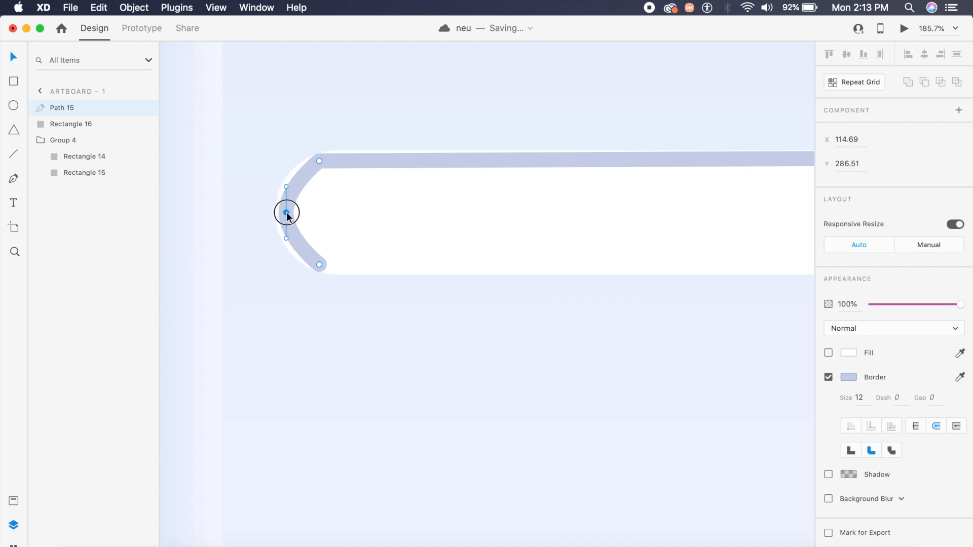
{"action": "left_click_drag", "start_coordinate": [286, 211], "coordinate": [286, 180]}
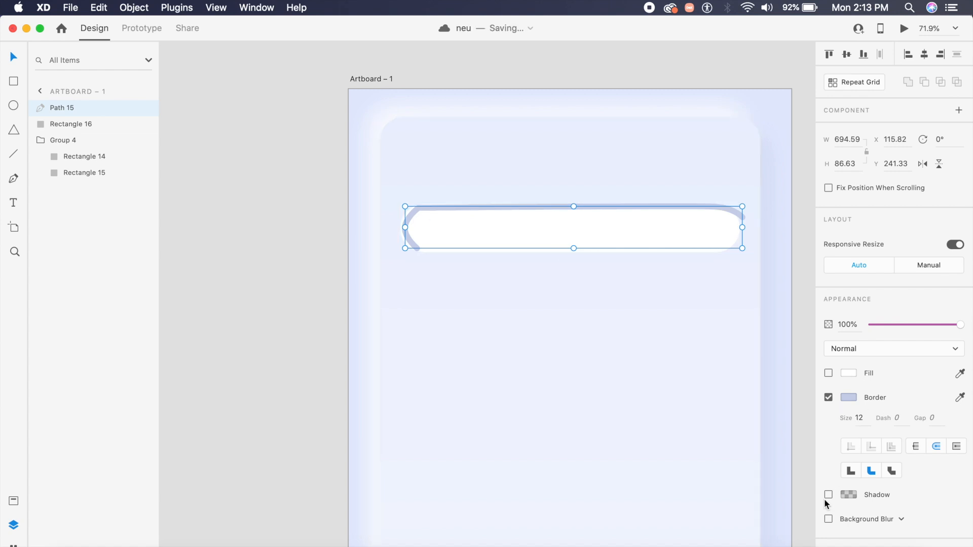
Step: Apply an Object Blur of 10 to the stroke path
{"action": "scroll", "scroll_direction": "down", "scroll_amount": 3}
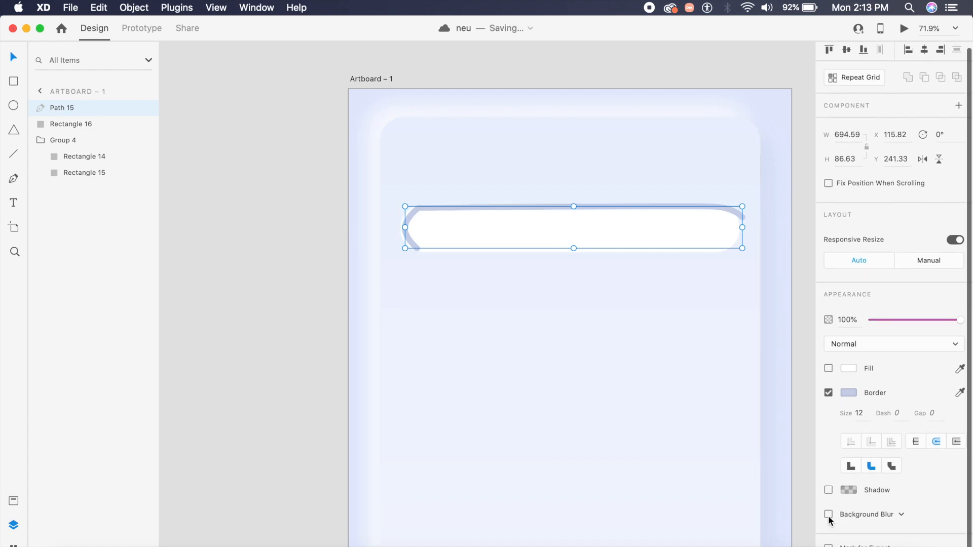
{"action": "left_click", "coordinate": [830, 513]}
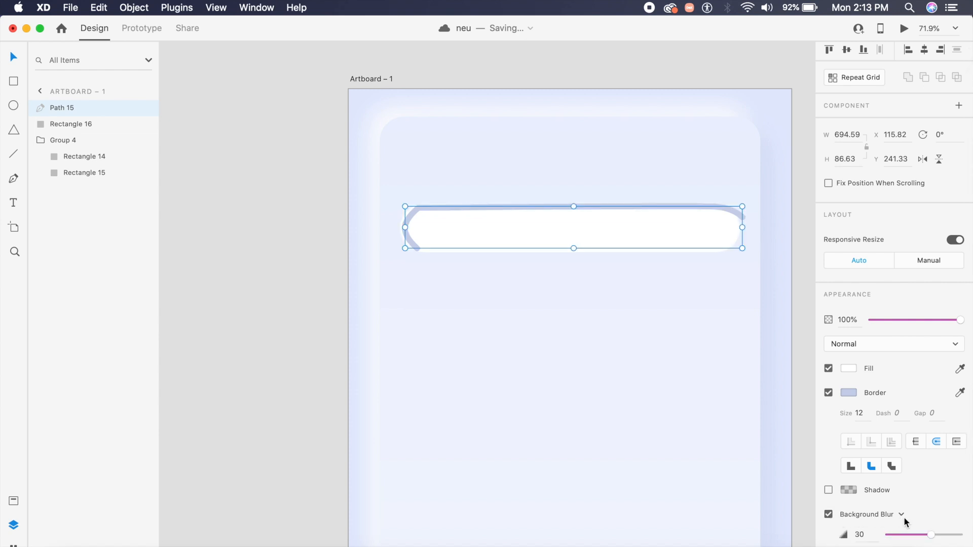
{"action": "left_click", "coordinate": [901, 514]}
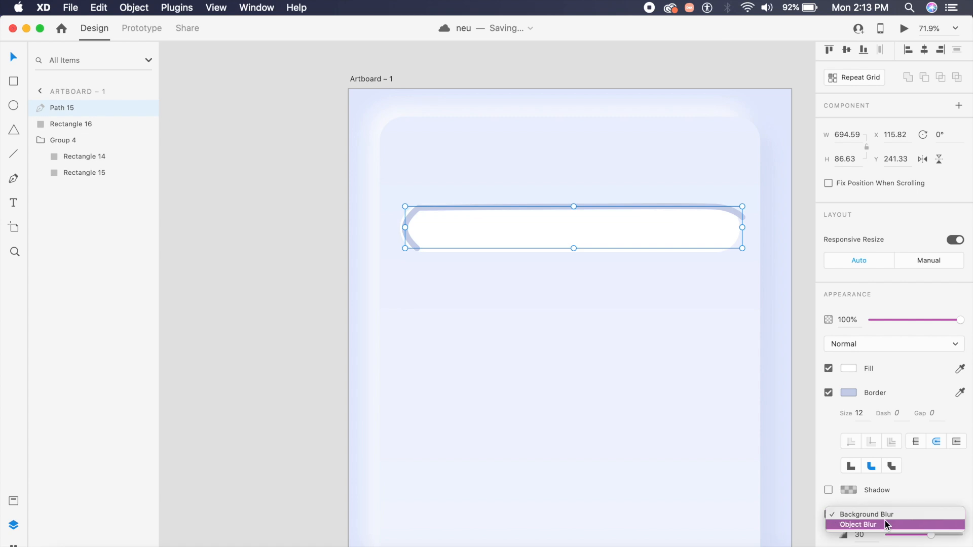
{"action": "left_click", "coordinate": [858, 525]}
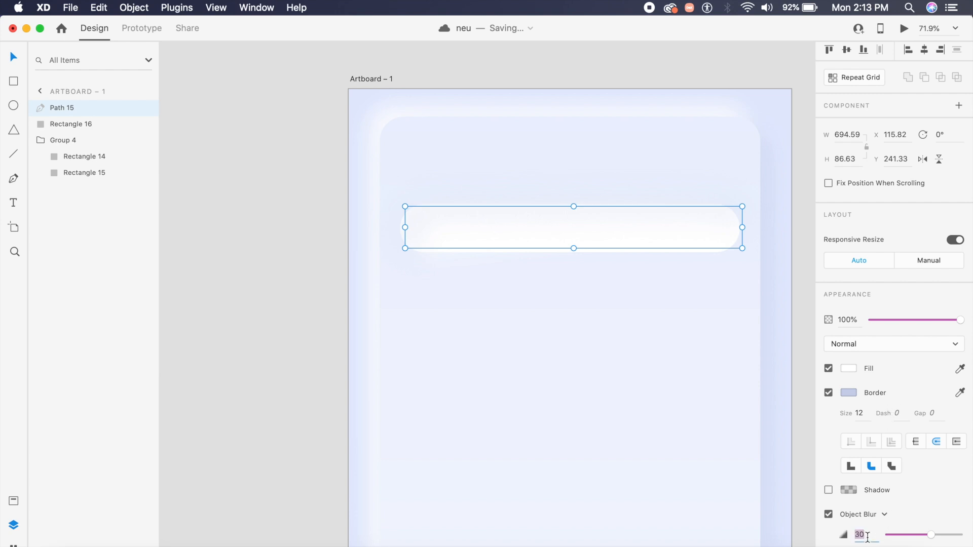
{"action": "type", "text": "15"}
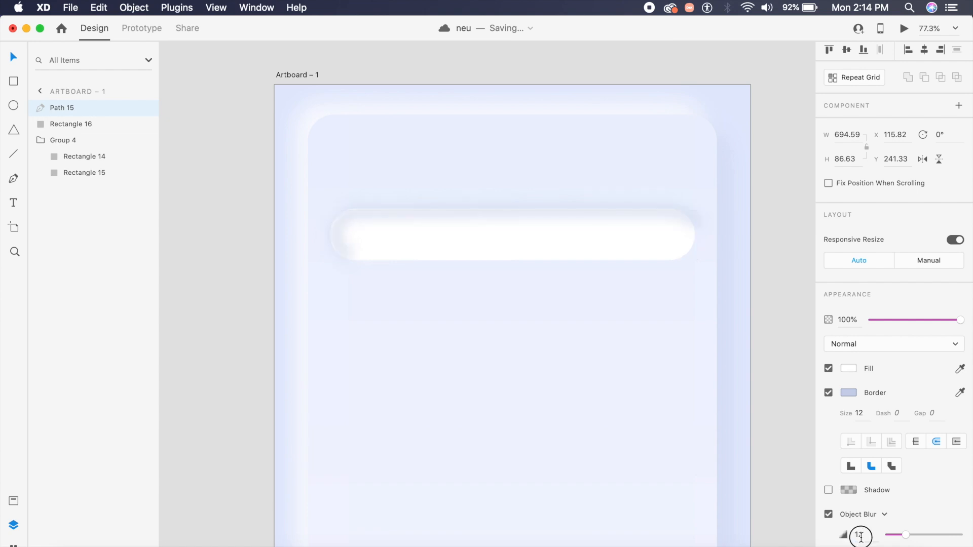
{"action": "left_click", "coordinate": [384, 234]}
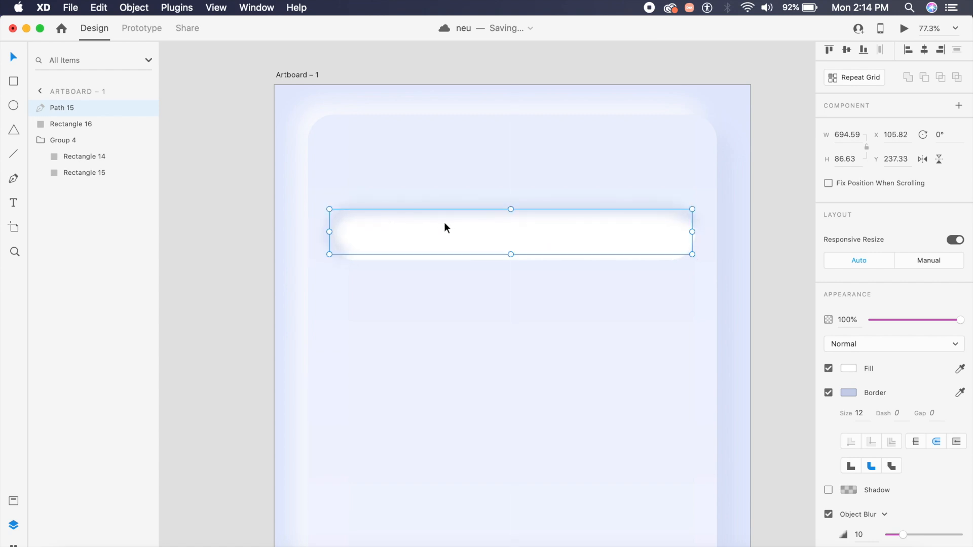
Step: Duplicate the field, mask Path 15 with Rectangle 16, and adjust the masked path's fill
{"action": "left_click", "coordinate": [71, 124]}
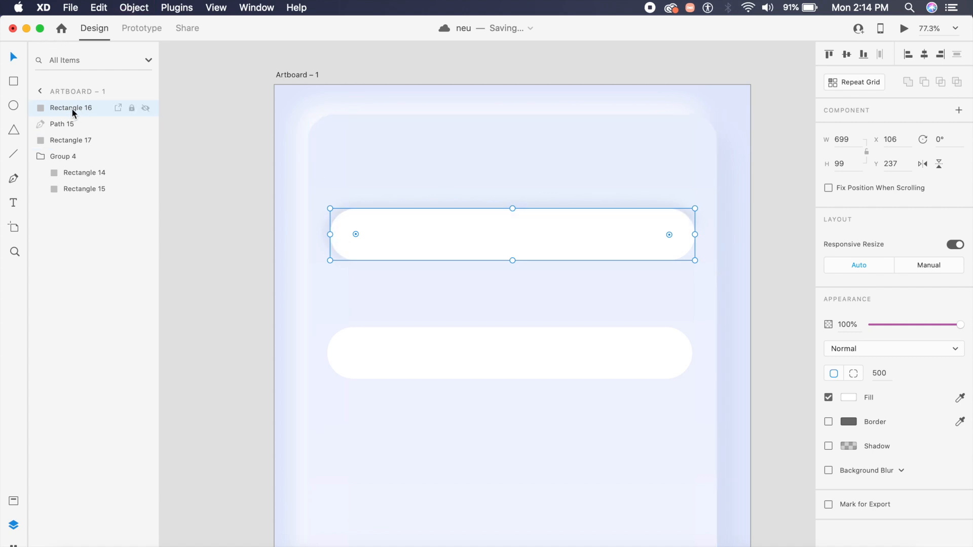
{"action": "double_click", "coordinate": [70, 108]}
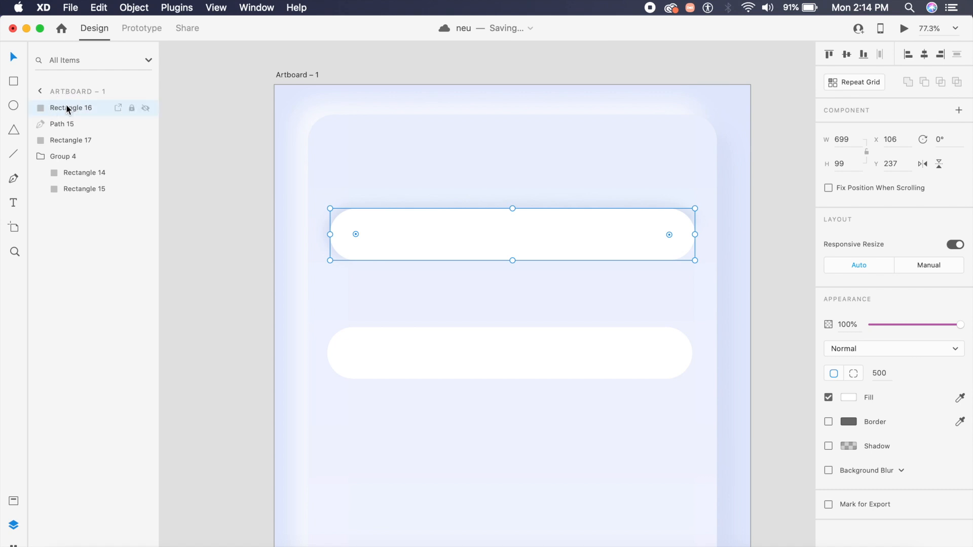
{"action": "left_click", "coordinate": [61, 123]}
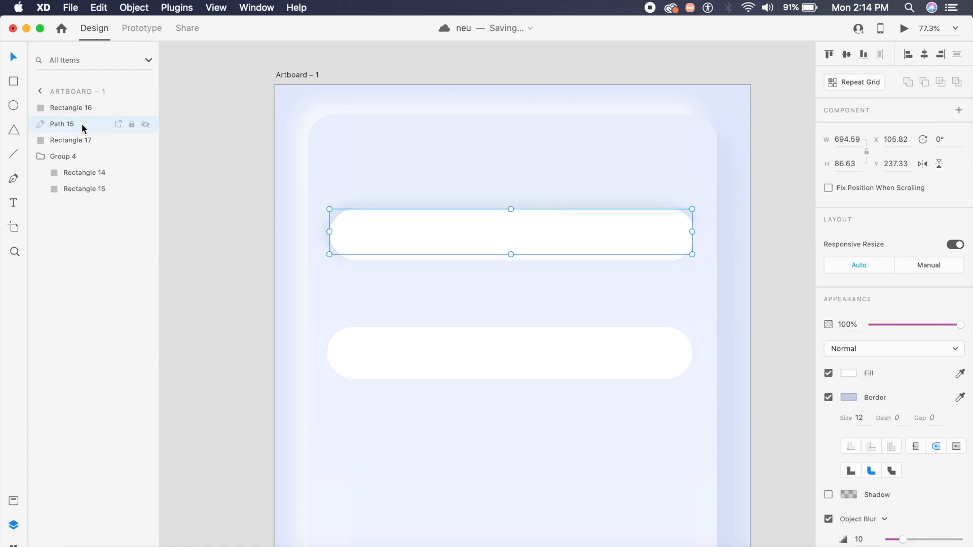
{"action": "left_click", "coordinate": [71, 107]}
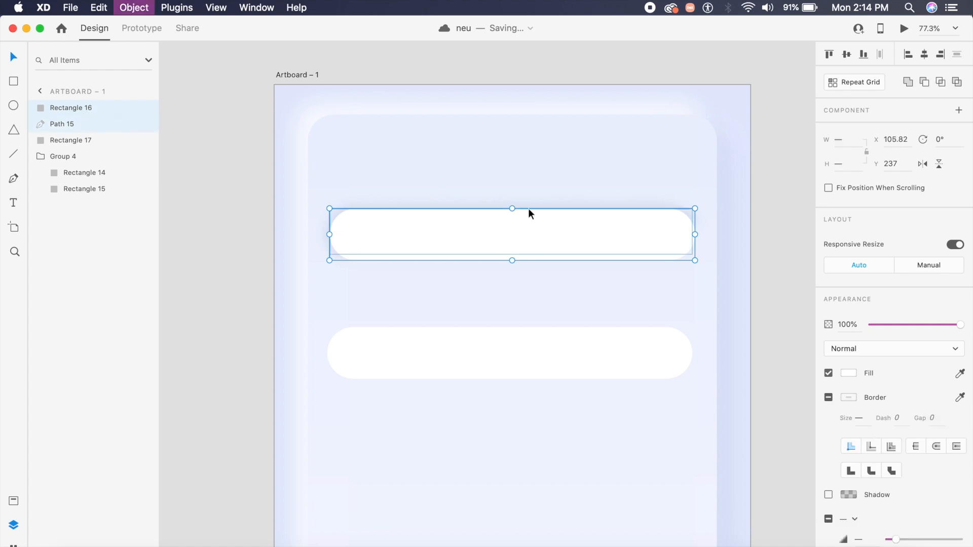
{"action": "left_click", "coordinate": [714, 224]}
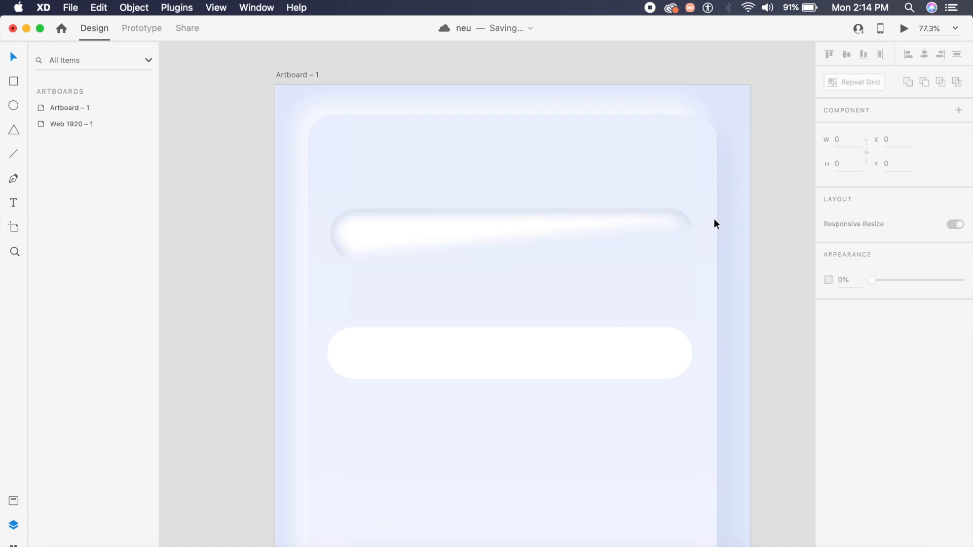
{"action": "left_click", "coordinate": [428, 237]}
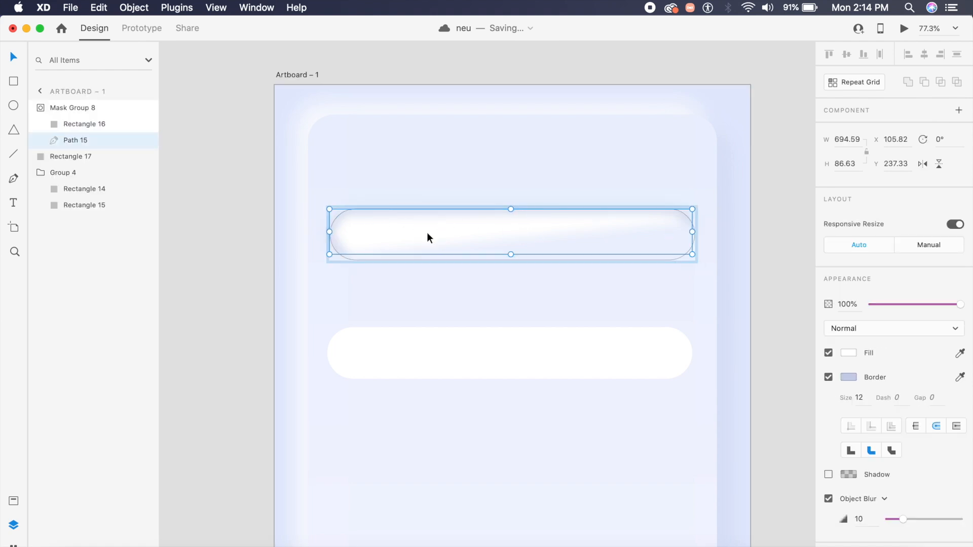
{"action": "left_click", "coordinate": [828, 353]}
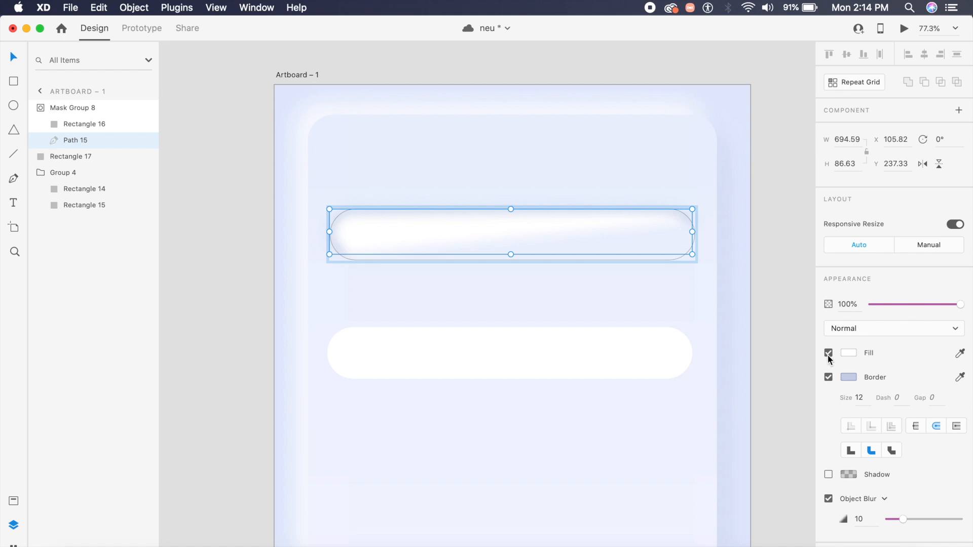
{"action": "left_click", "coordinate": [829, 353]}
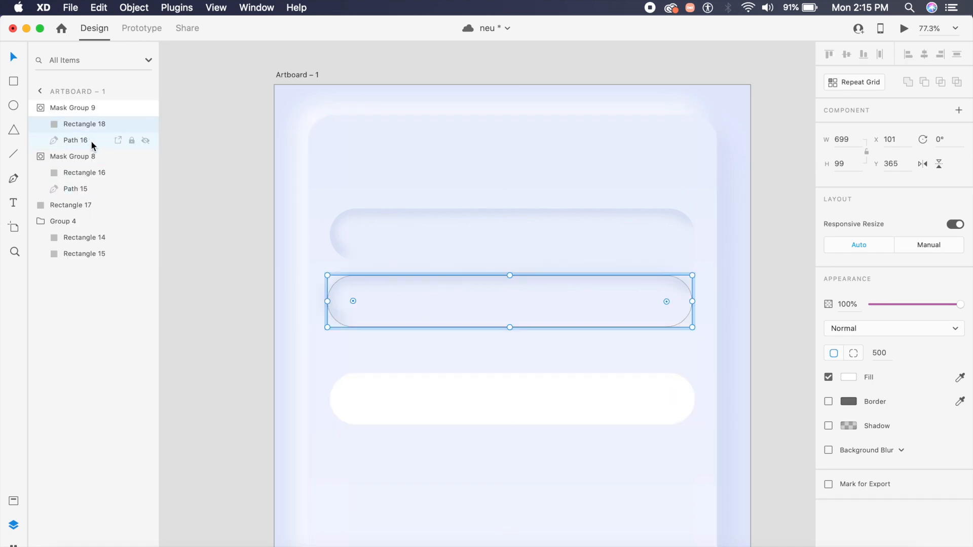
Step: Give Path 16 a 12 px lavender blurred border and move Mask Group 9 onto the top field
{"action": "left_click", "coordinate": [75, 140]}
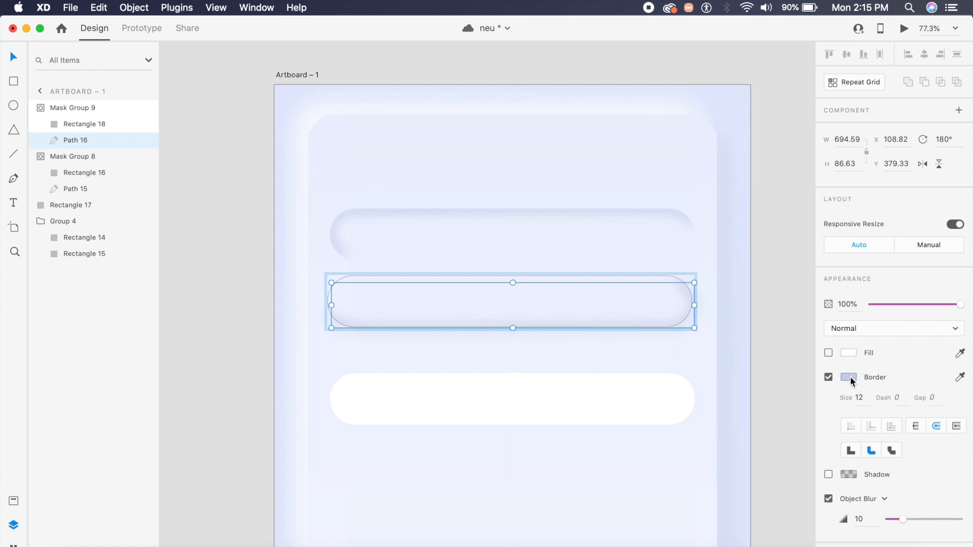
{"action": "left_click", "coordinate": [849, 377]}
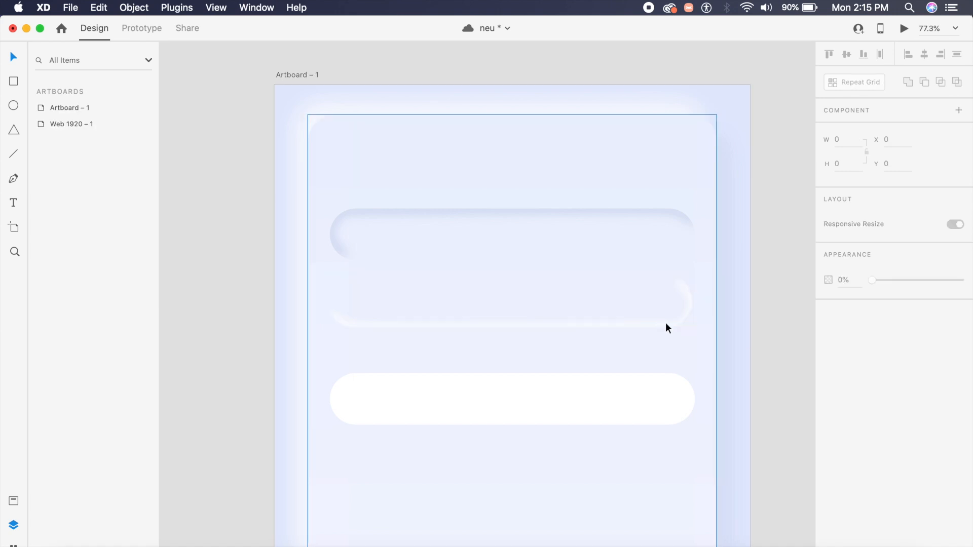
{"action": "left_click", "coordinate": [510, 302]}
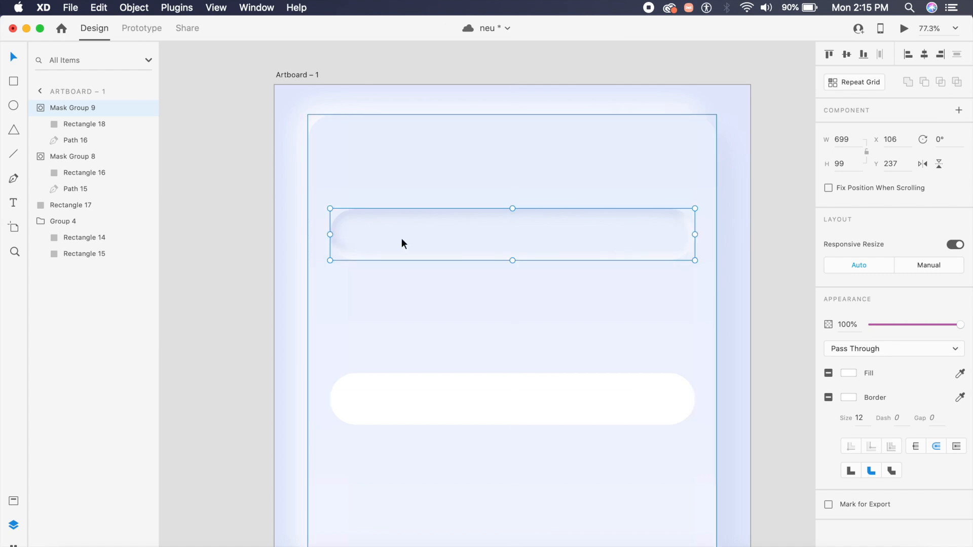
{"action": "mouse_move", "coordinate": [100, 160]}
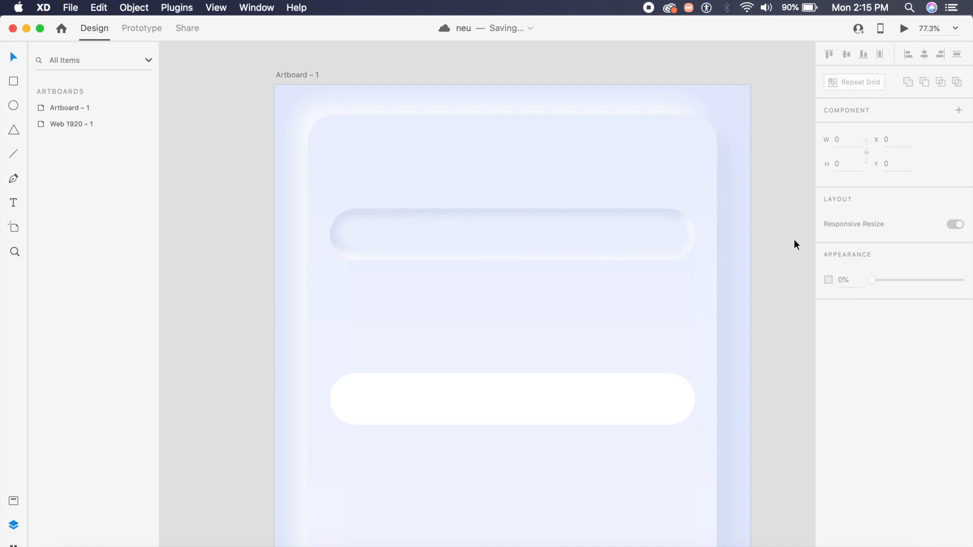
Step: Place the user-smile-fill icon and 'Your name' text in the top field, grouped with its masks
{"action": "left_click", "coordinate": [441, 255]}
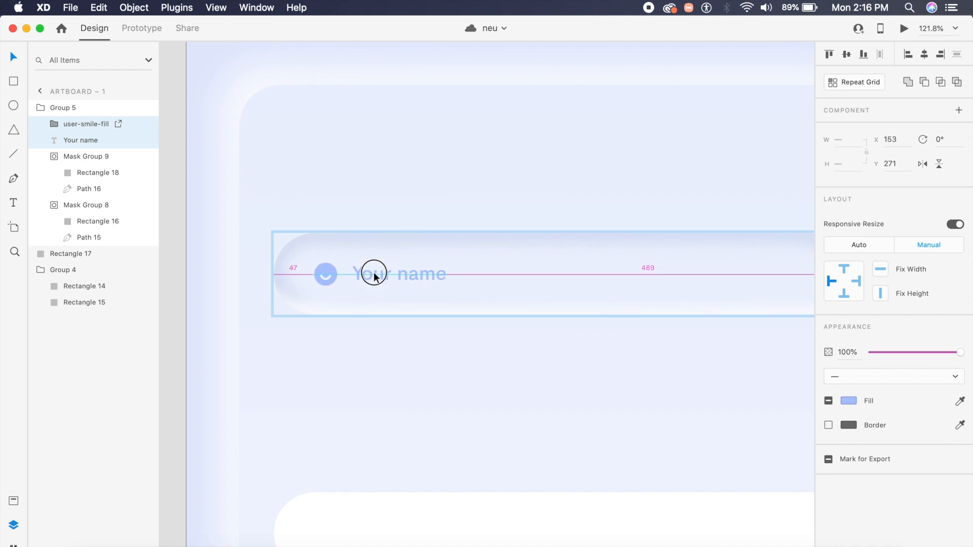
{"action": "left_click", "coordinate": [374, 274]}
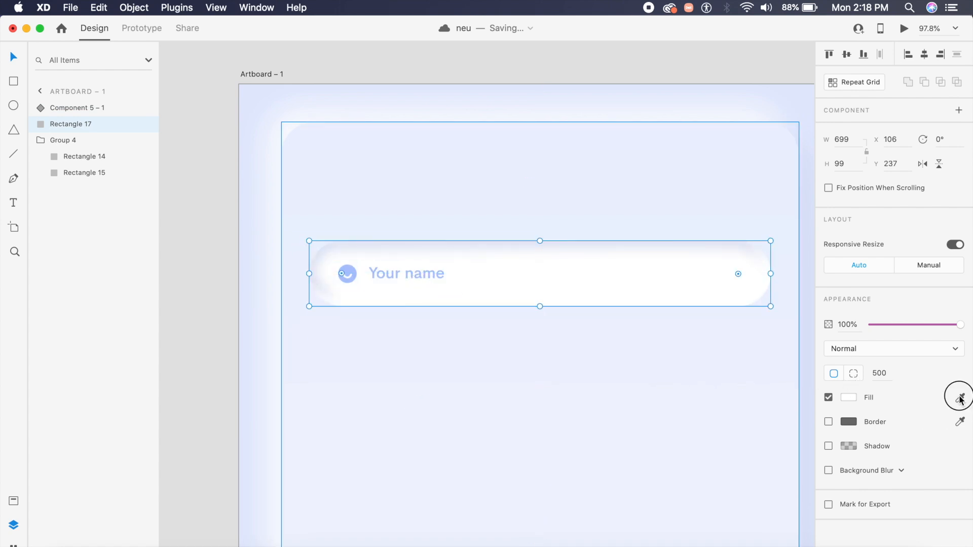
Step: Fill the pill with the sampled background lavender, then enter the 'Your name' field component
{"action": "left_click", "coordinate": [829, 398]}
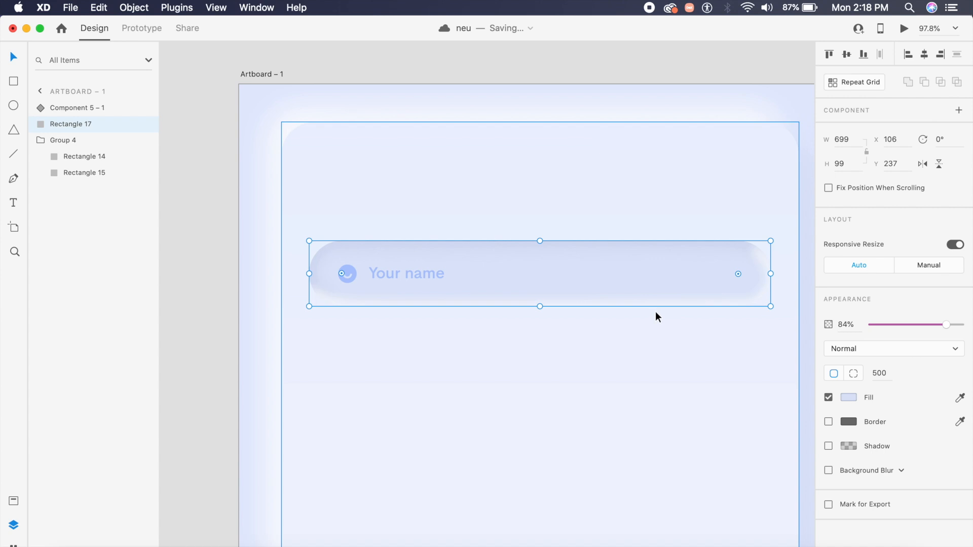
{"action": "left_click", "coordinate": [497, 291]}
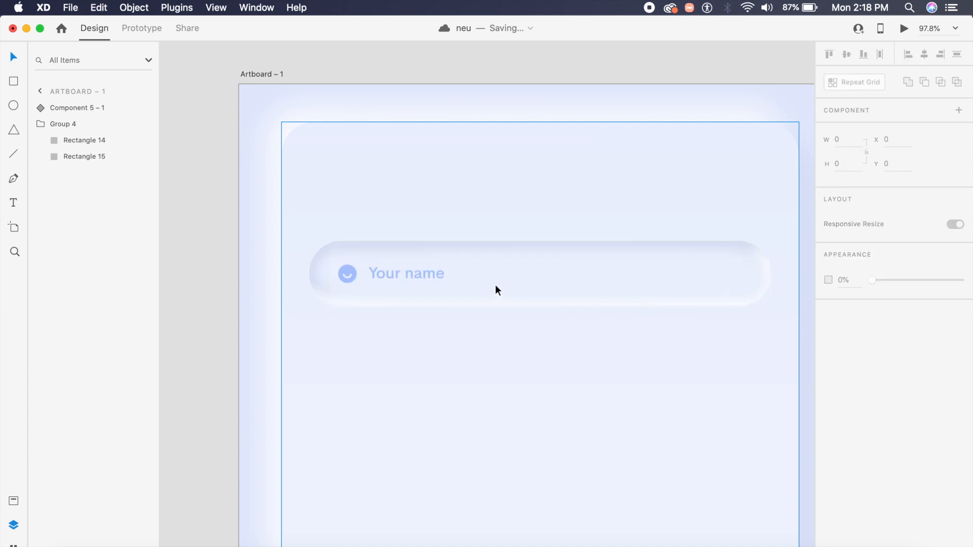
{"action": "left_click", "coordinate": [406, 273]}
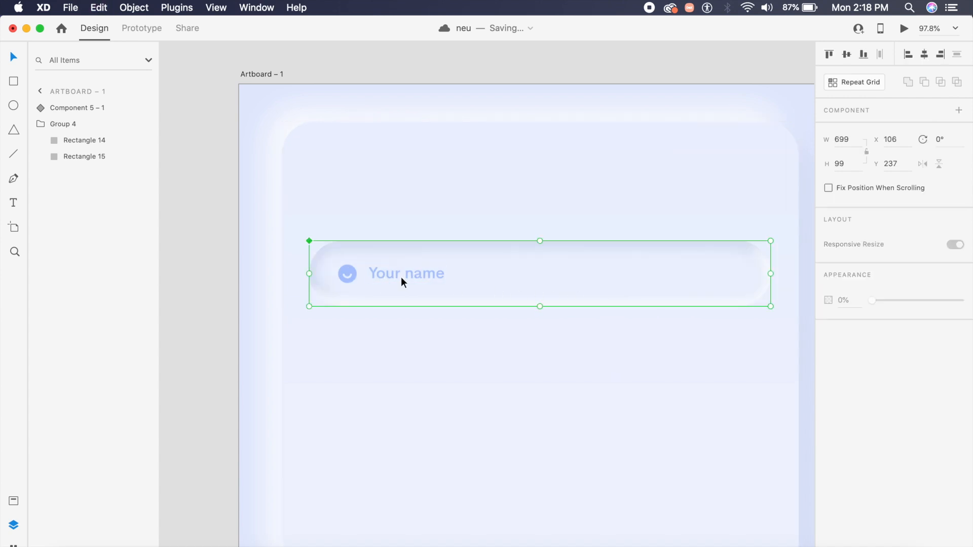
{"action": "double_click", "coordinate": [406, 273]}
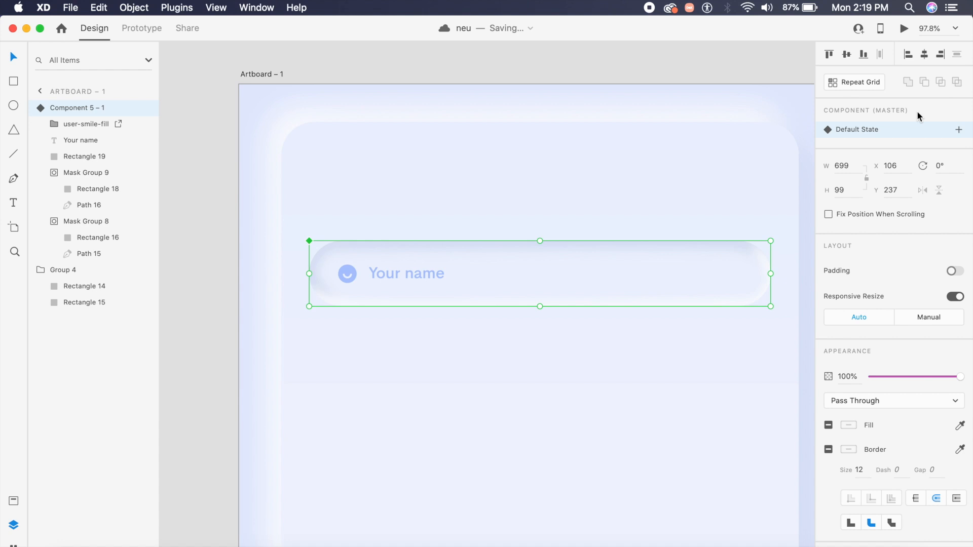
{"action": "mouse_move", "coordinate": [959, 130]}
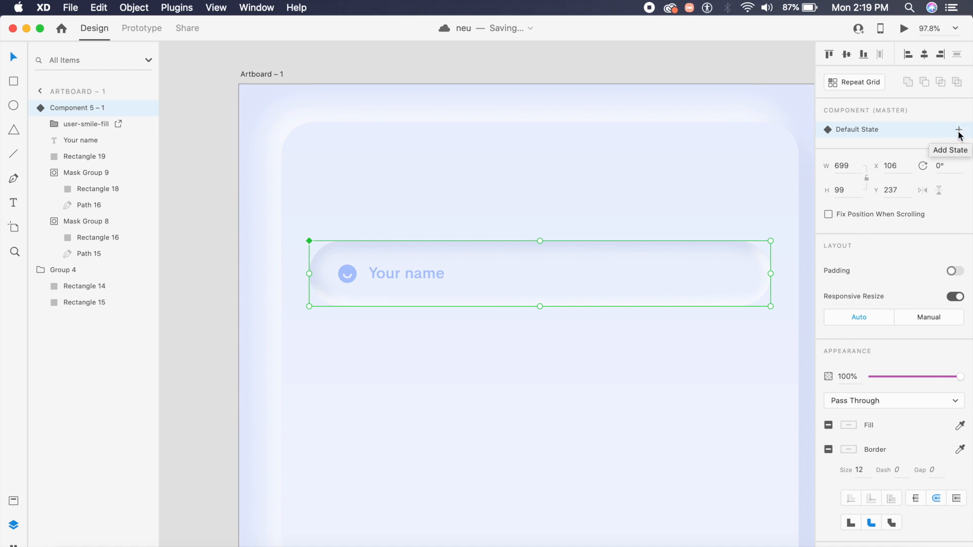
Step: Add a 'Hover State' without inset shading, adjusting Mask Group and Rectangle 19, then reselect Default State
{"action": "left_click", "coordinate": [959, 129]}
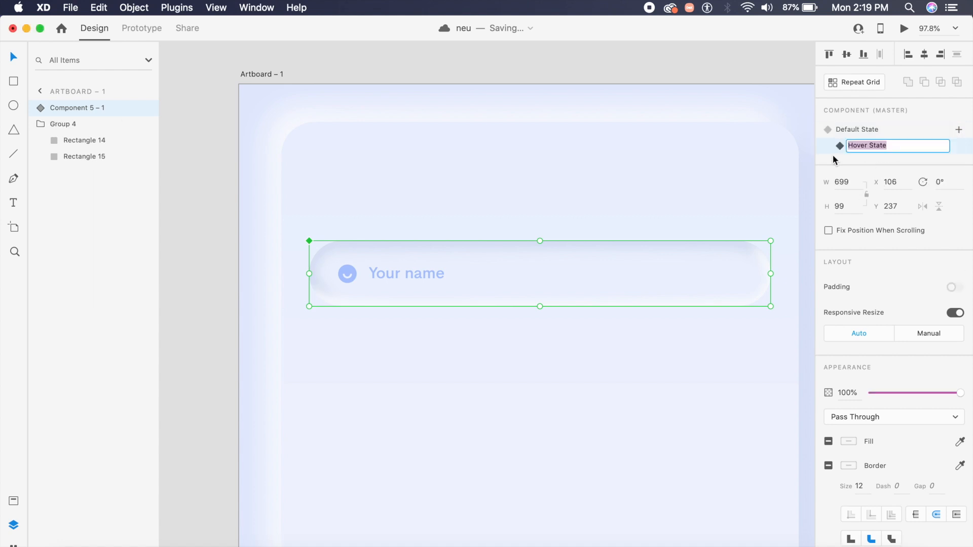
{"action": "key", "text": "Return"}
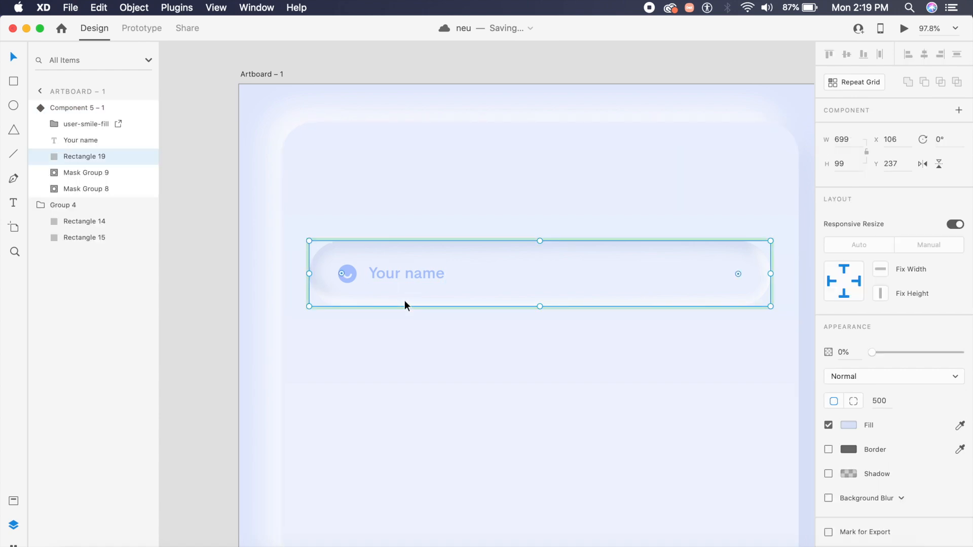
{"action": "mouse_move", "coordinate": [78, 181]}
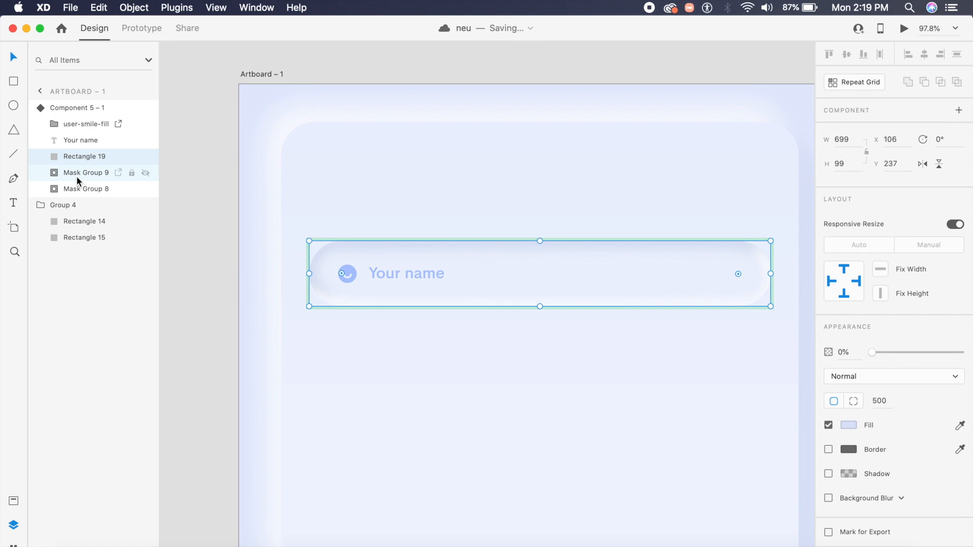
{"action": "left_click", "coordinate": [86, 188]}
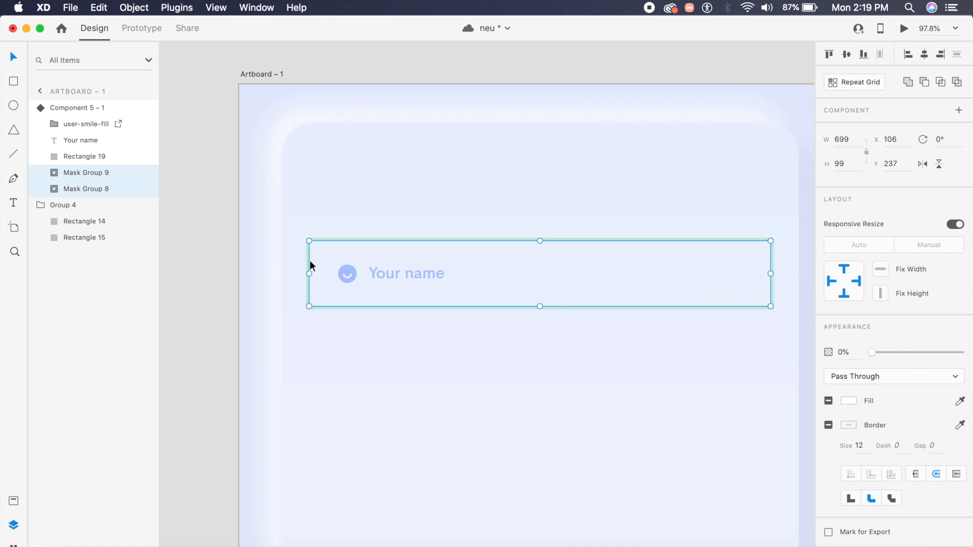
{"action": "left_click", "coordinate": [85, 157]}
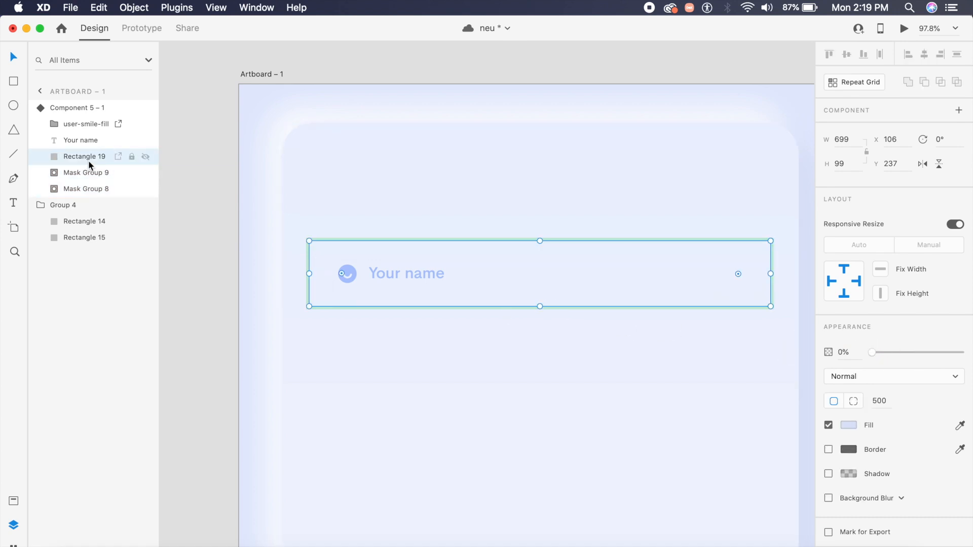
{"action": "mouse_move", "coordinate": [561, 300]}
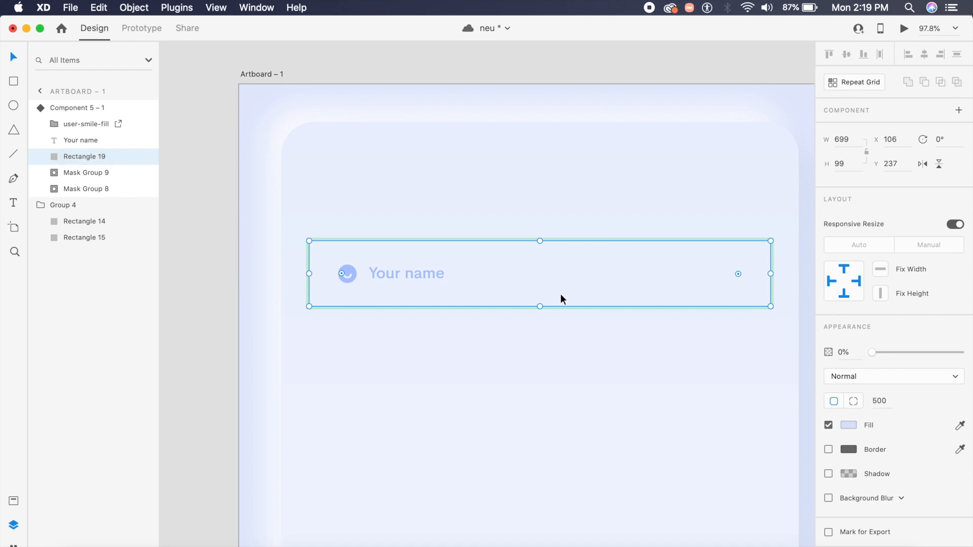
{"action": "left_click", "coordinate": [843, 353]}
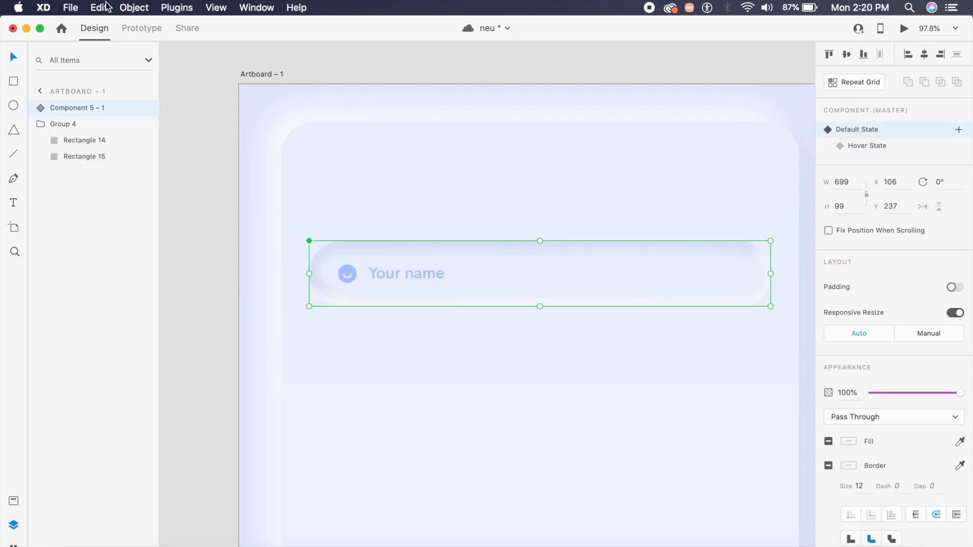
Step: In Prototype mode, wire a Hover Auto-Animate to Hover State with Ease In-Out over 0.4 s
{"action": "left_click", "coordinate": [141, 28]}
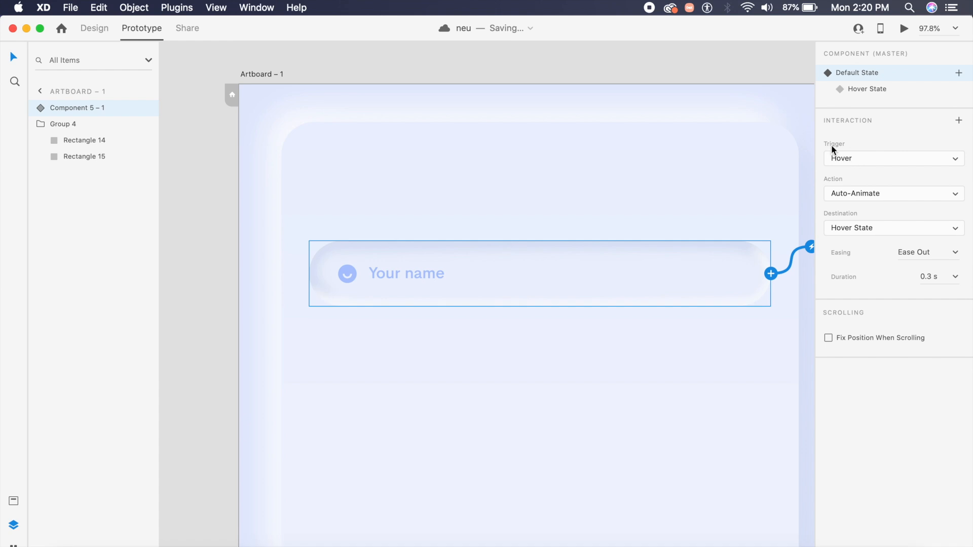
{"action": "mouse_move", "coordinate": [896, 196]}
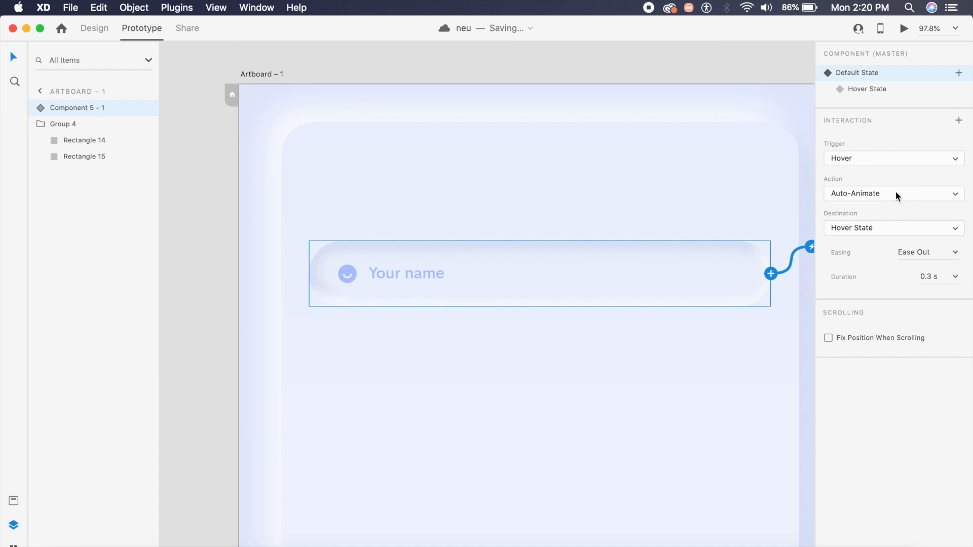
{"action": "mouse_move", "coordinate": [840, 218]}
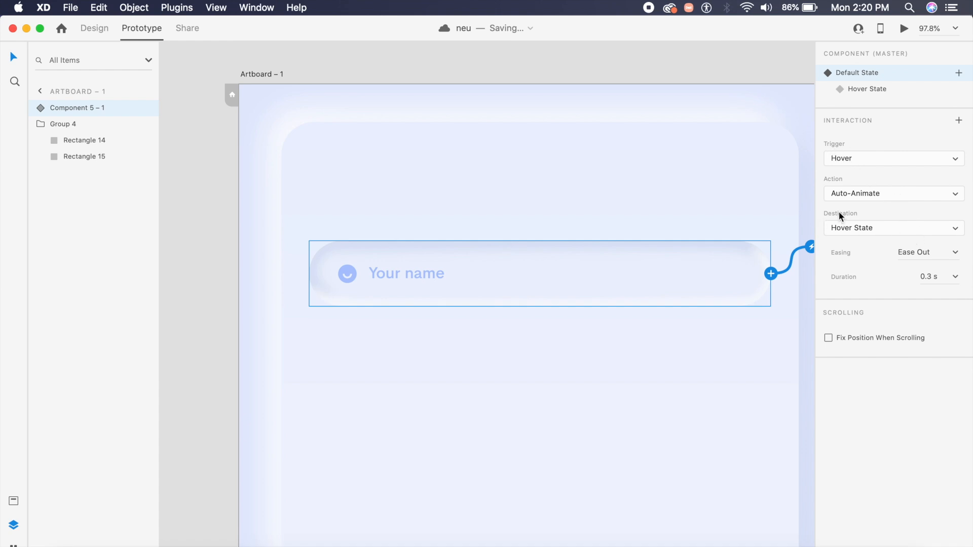
{"action": "mouse_move", "coordinate": [960, 255]}
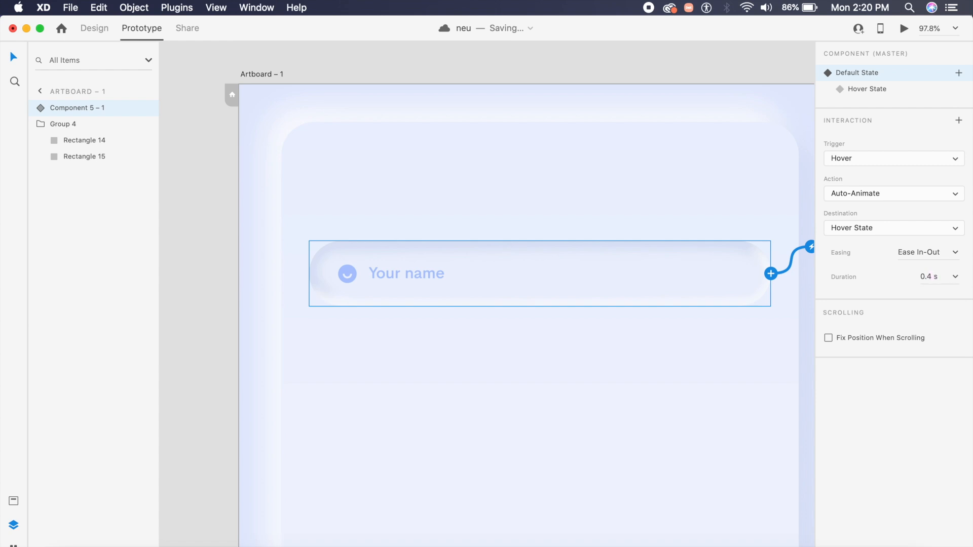
{"action": "mouse_move", "coordinate": [590, 93]}
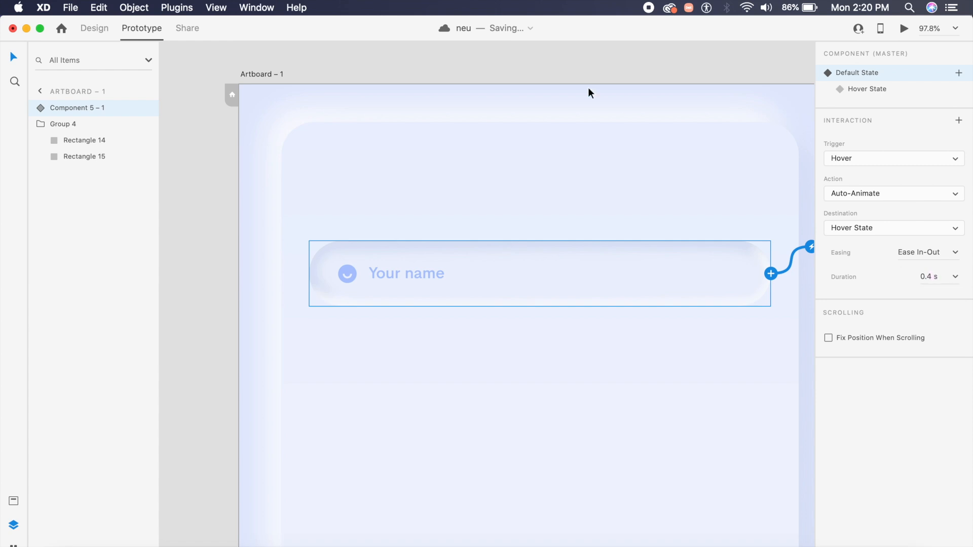
{"action": "left_click", "coordinate": [64, 123]}
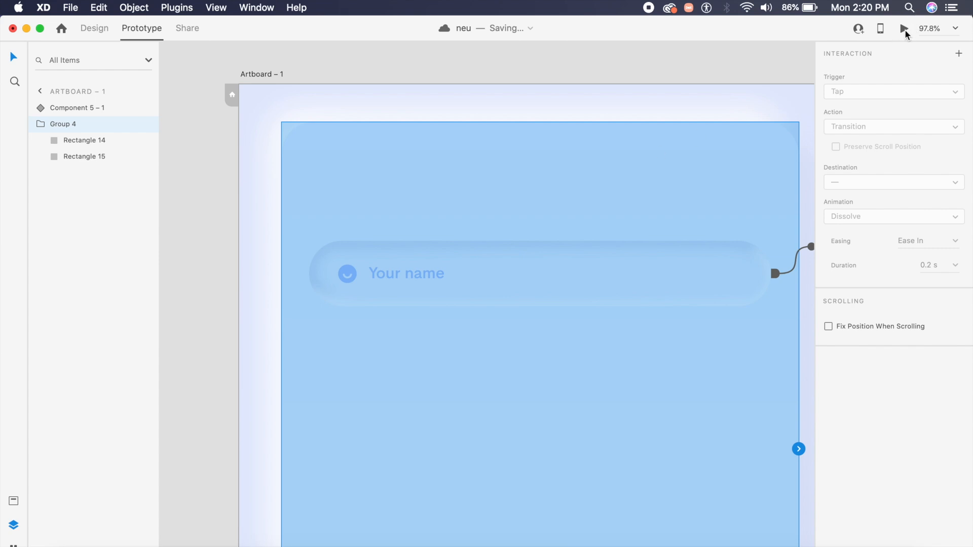
Step: Launch Desktop Preview to test the 'Your name' field's hover change
{"action": "left_click", "coordinate": [904, 28]}
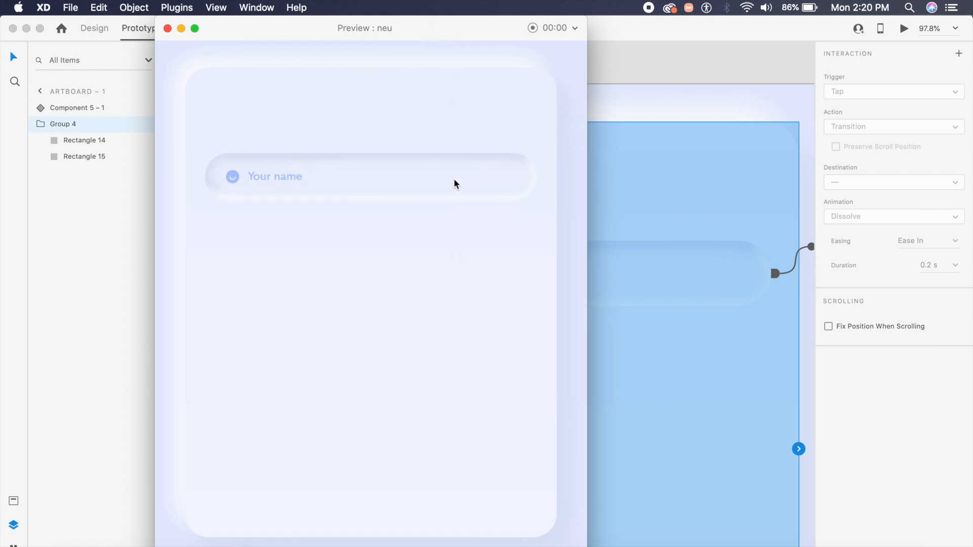
{"action": "mouse_move", "coordinate": [440, 207]}
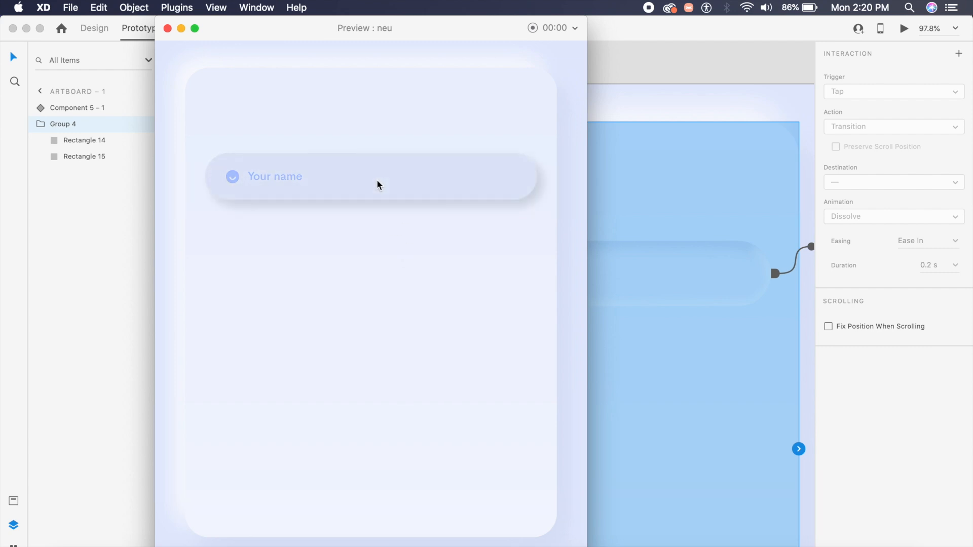
{"action": "mouse_move", "coordinate": [398, 197]}
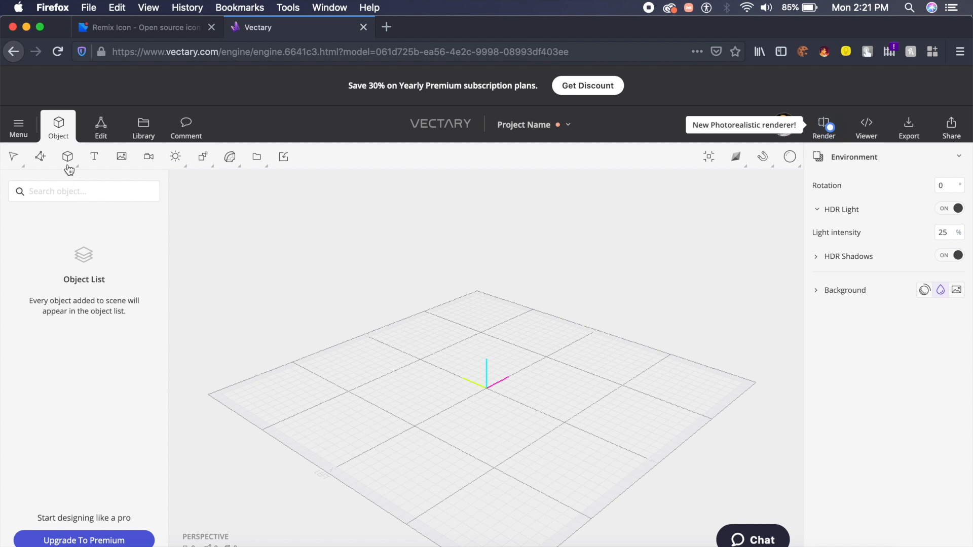
Step: Add a Box primitive to the empty Vectary scene
{"action": "left_click", "coordinate": [67, 157]}
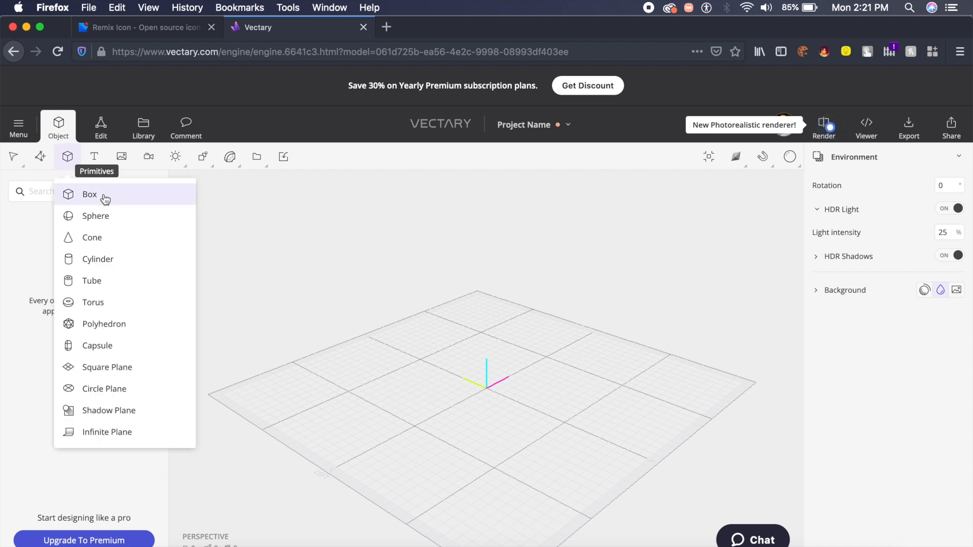
{"action": "left_click", "coordinate": [90, 194]}
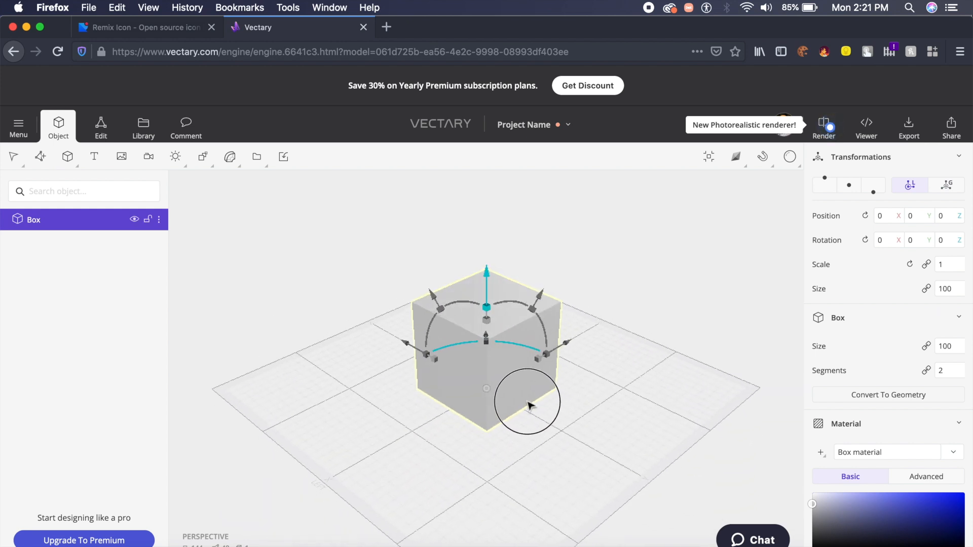
{"action": "scroll", "scroll_direction": "down", "scroll_amount": 3}
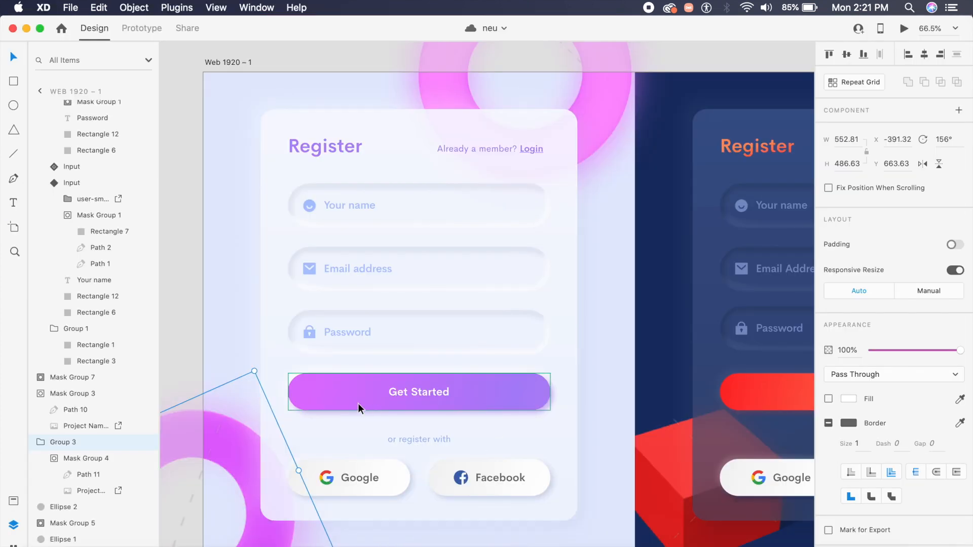
Step: Select the Get Started button and inspect its purple-to-pink gradient fill
{"action": "left_click", "coordinate": [419, 392]}
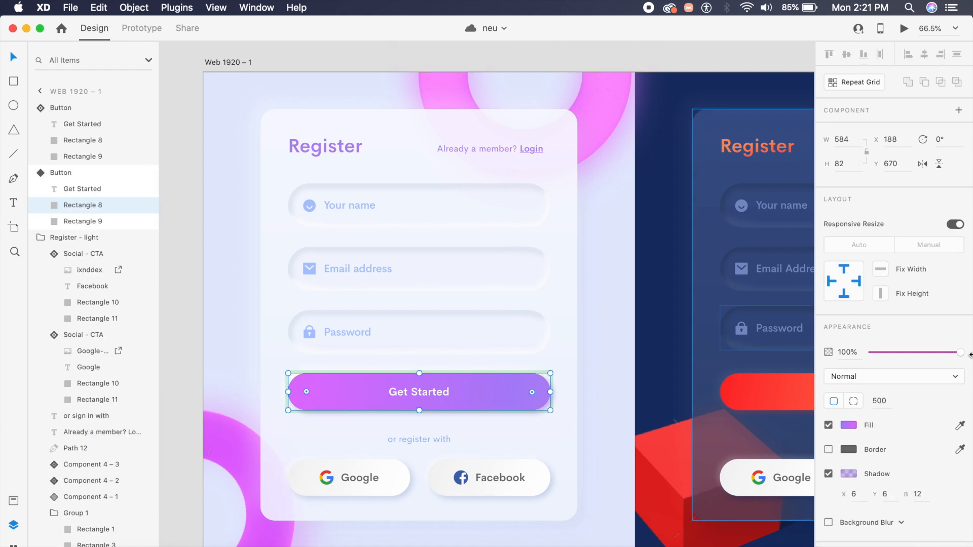
{"action": "left_click", "coordinate": [852, 425]}
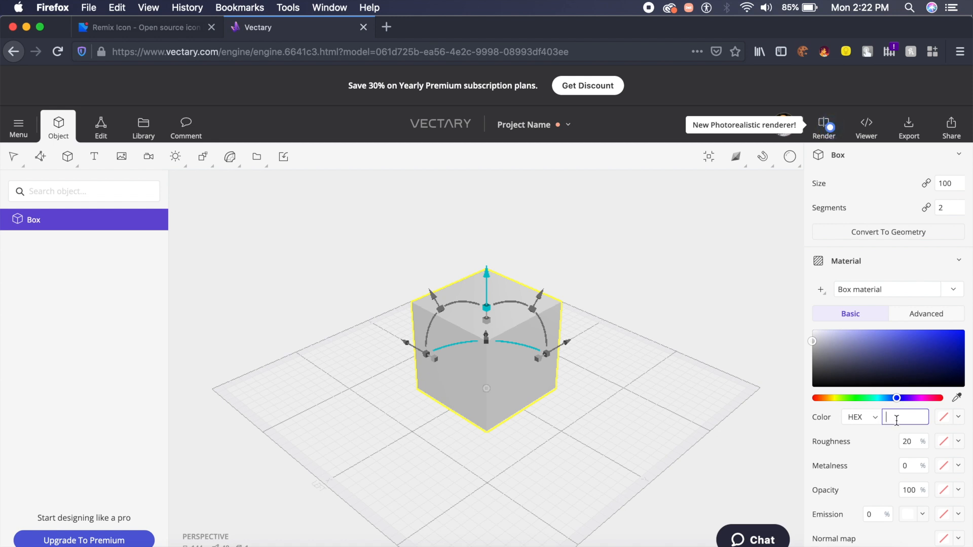
Step: Give the cube material colour #DE71FF, roughness 0 and 10% emission
{"action": "type", "text": "DE71FF"}
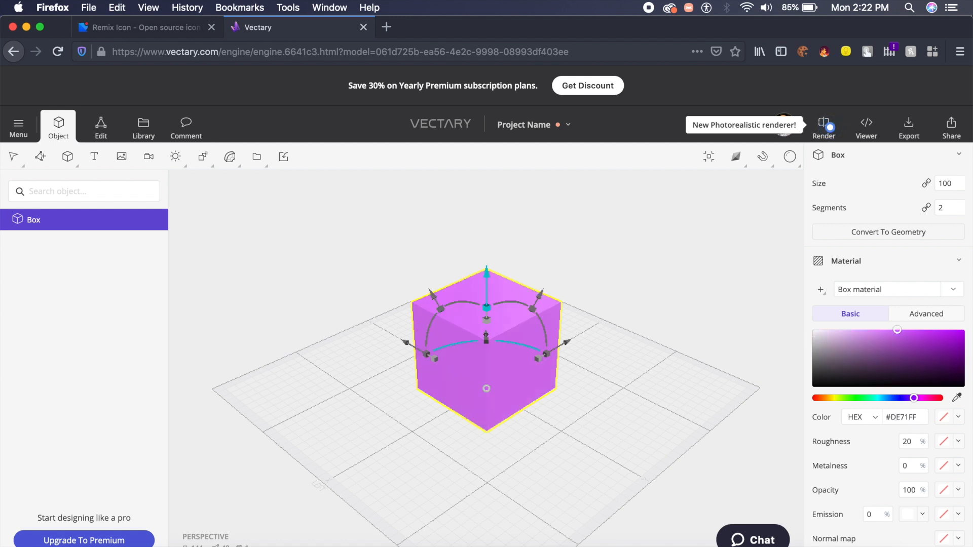
{"action": "mouse_move", "coordinate": [805, 435]}
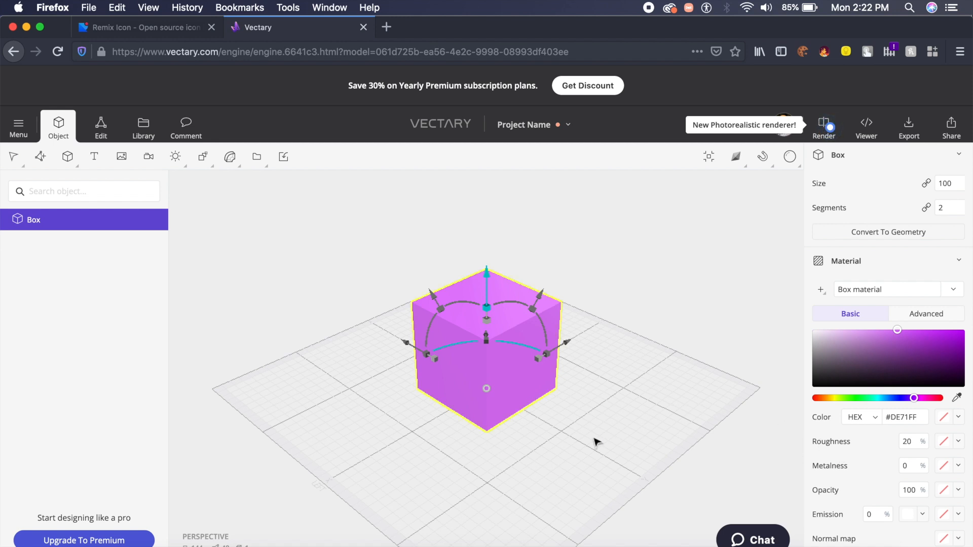
{"action": "mouse_move", "coordinate": [906, 453]}
{"action": "type", "text": "0"}
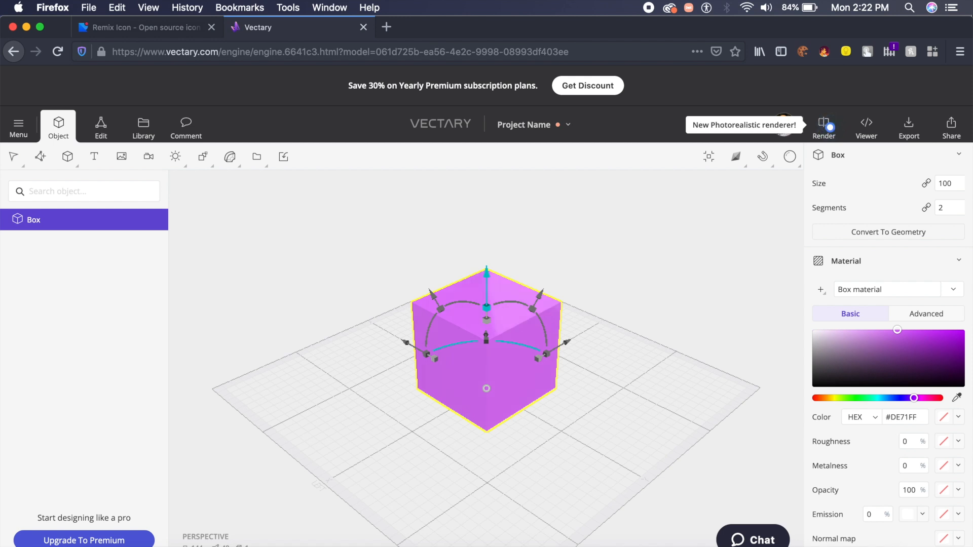
{"action": "mouse_move", "coordinate": [462, 383]}
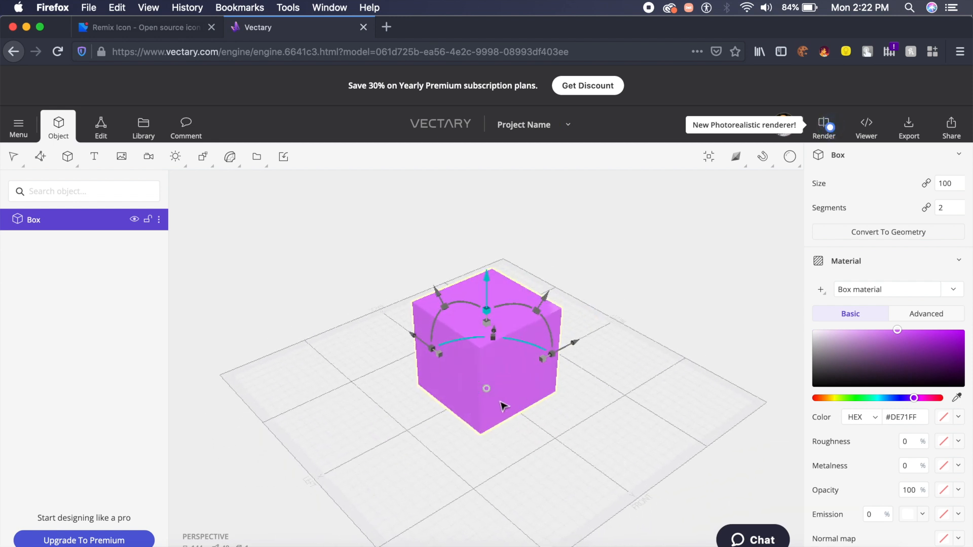
{"action": "scroll", "scroll_direction": "down", "scroll_amount": 3}
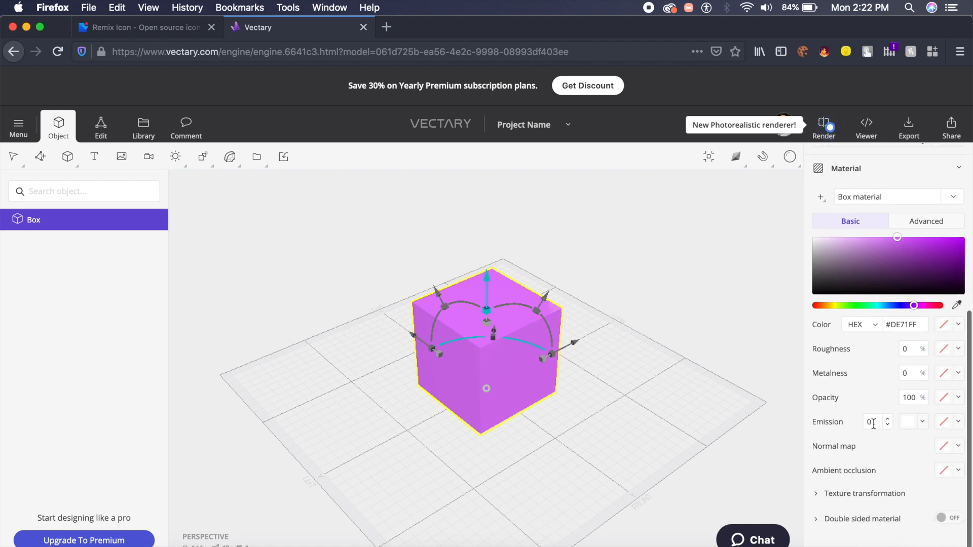
{"action": "left_click", "coordinate": [874, 422]}
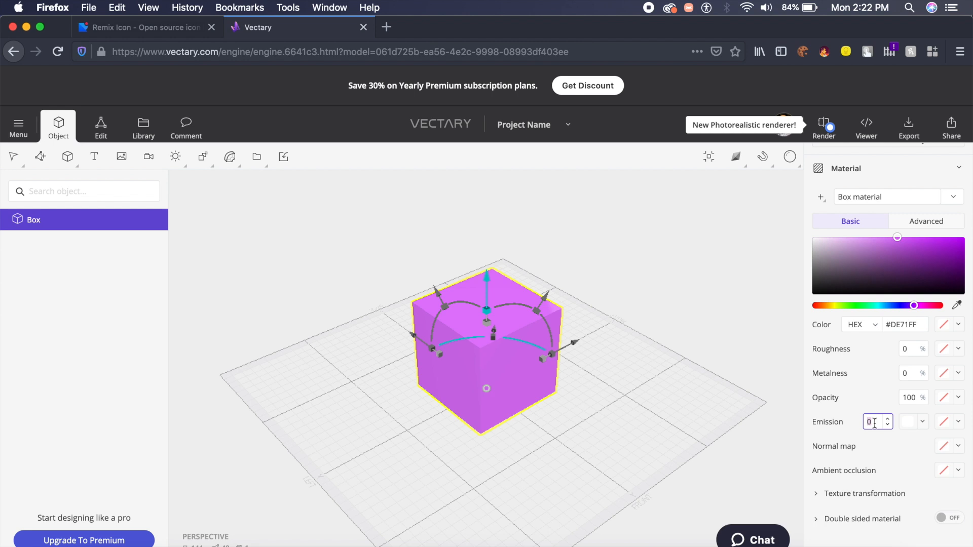
{"action": "type", "text": "10"}
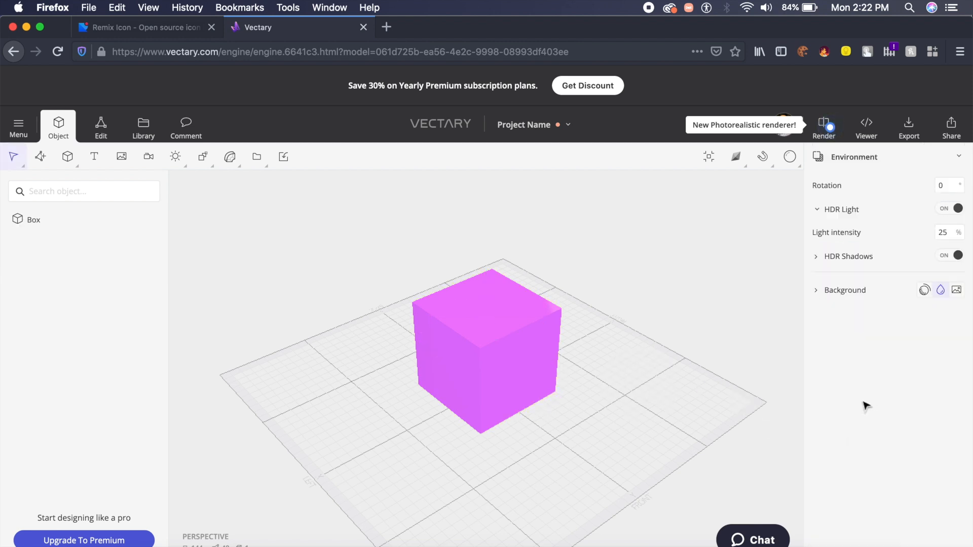
Step: Add a Shadow Plane primitive beneath the selected pink box
{"action": "left_click", "coordinate": [486, 348]}
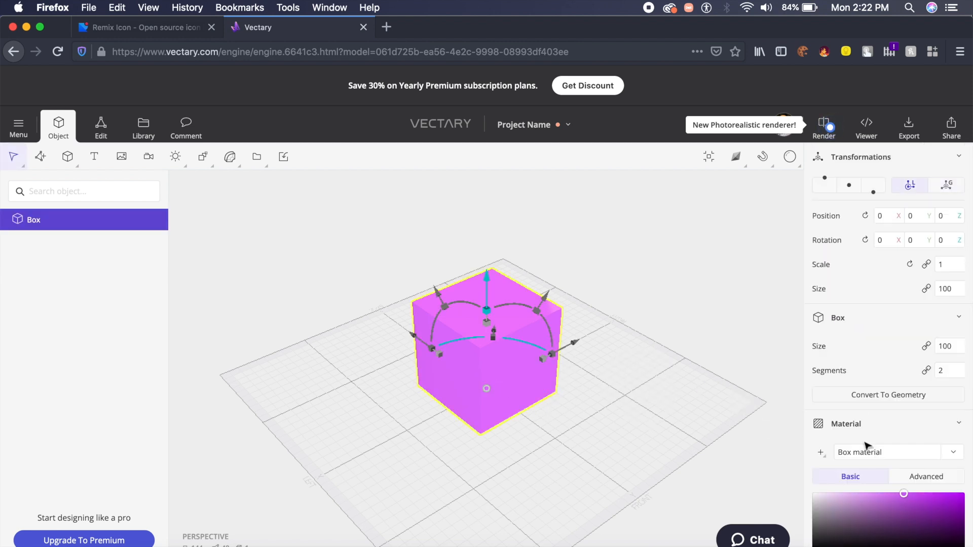
{"action": "mouse_move", "coordinate": [417, 281]}
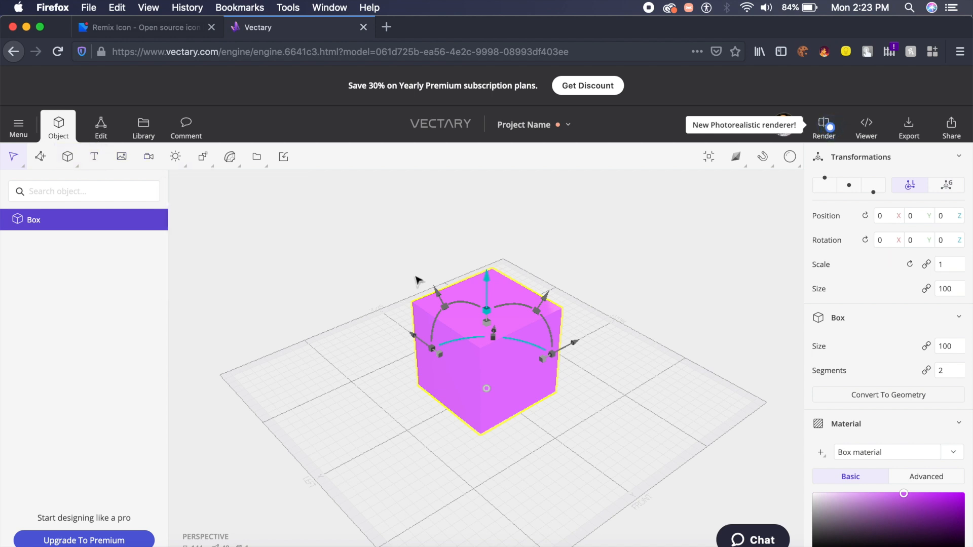
{"action": "left_click", "coordinate": [66, 156]}
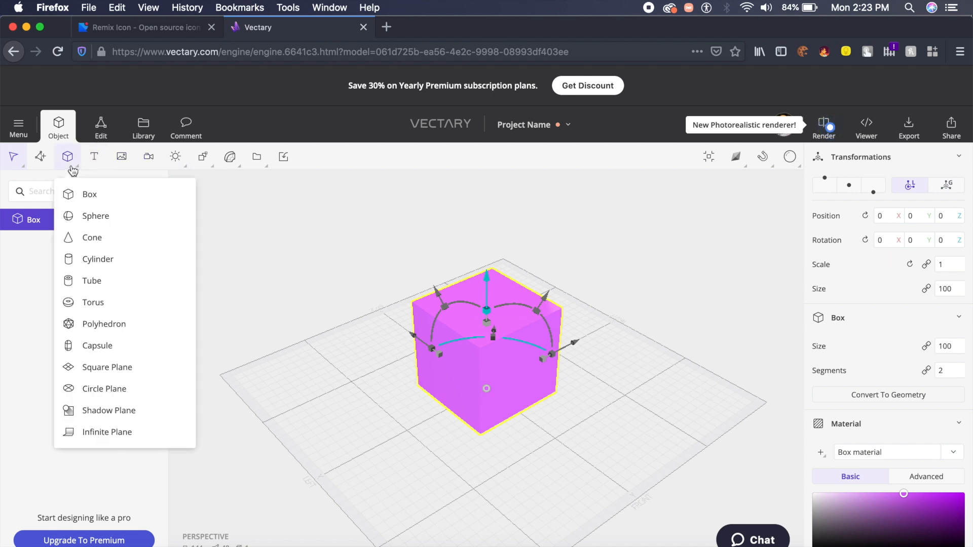
{"action": "mouse_move", "coordinate": [97, 259]}
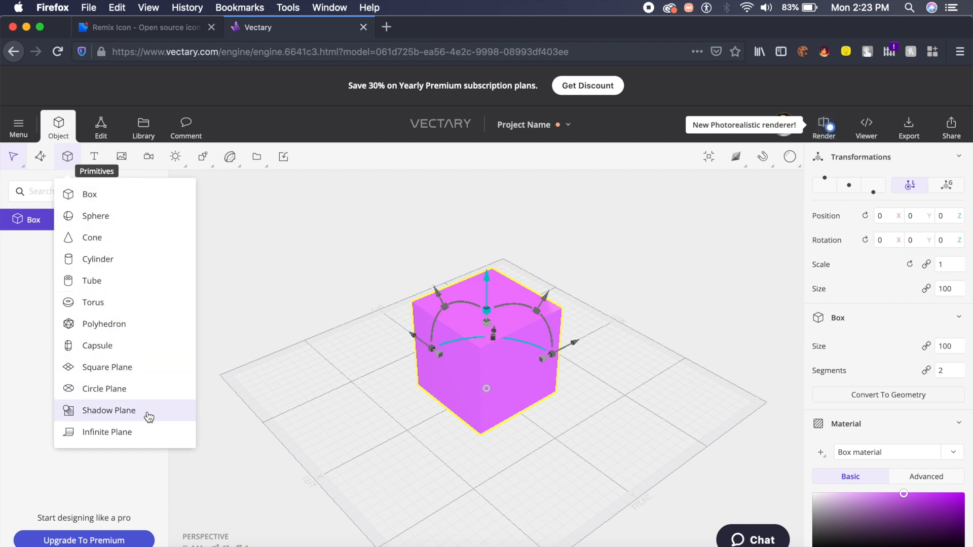
{"action": "left_click", "coordinate": [109, 410]}
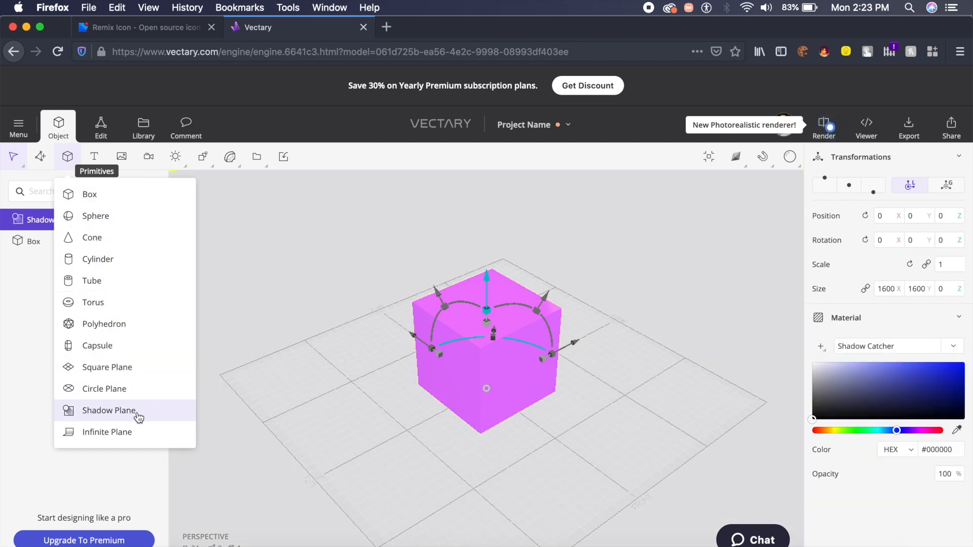
{"action": "left_click", "coordinate": [108, 410]}
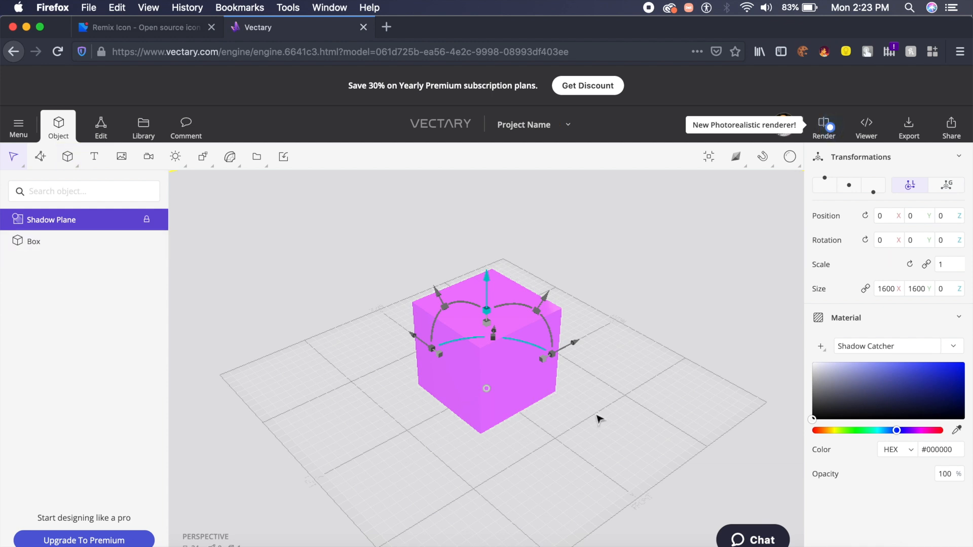
{"action": "mouse_move", "coordinate": [487, 316]}
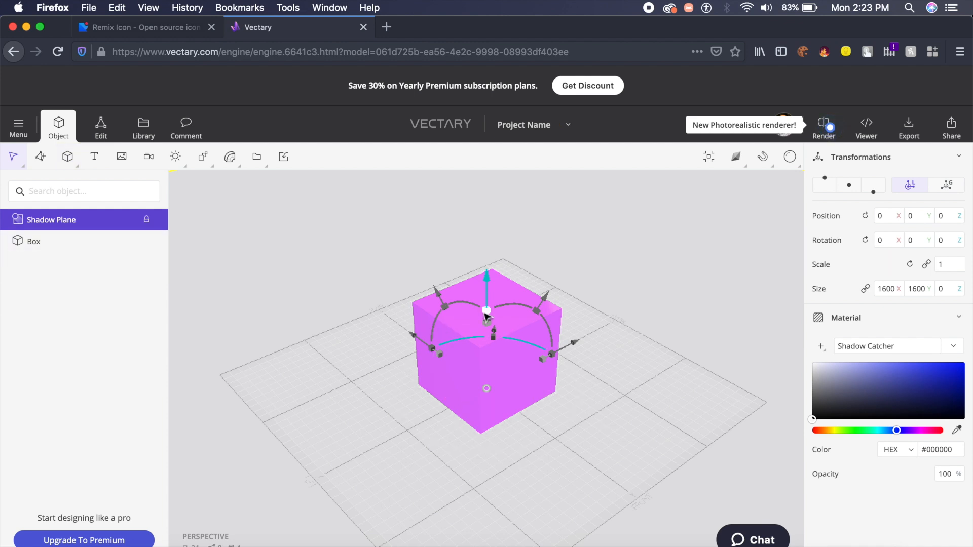
{"action": "mouse_move", "coordinate": [488, 295]}
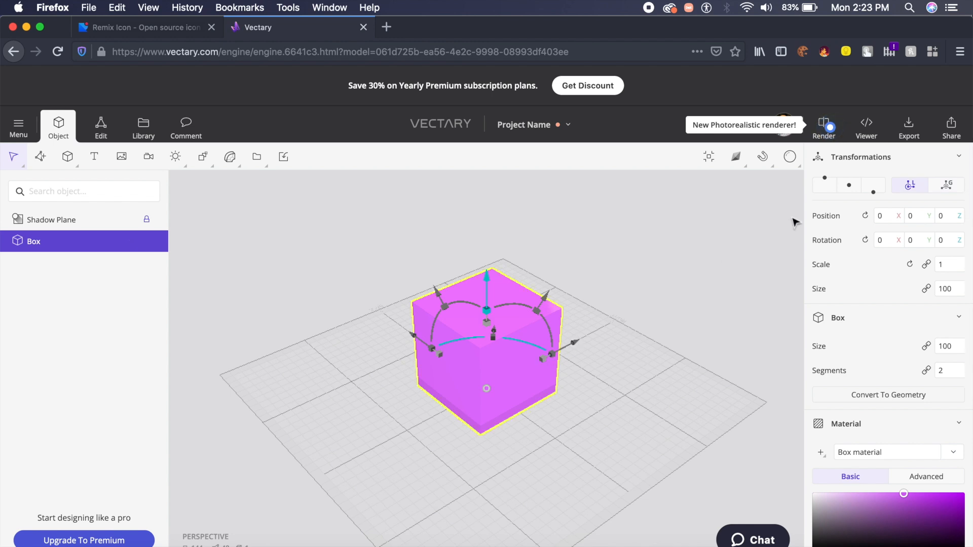
Step: Open the Render settings and set render quality to Medium
{"action": "left_click", "coordinate": [824, 125]}
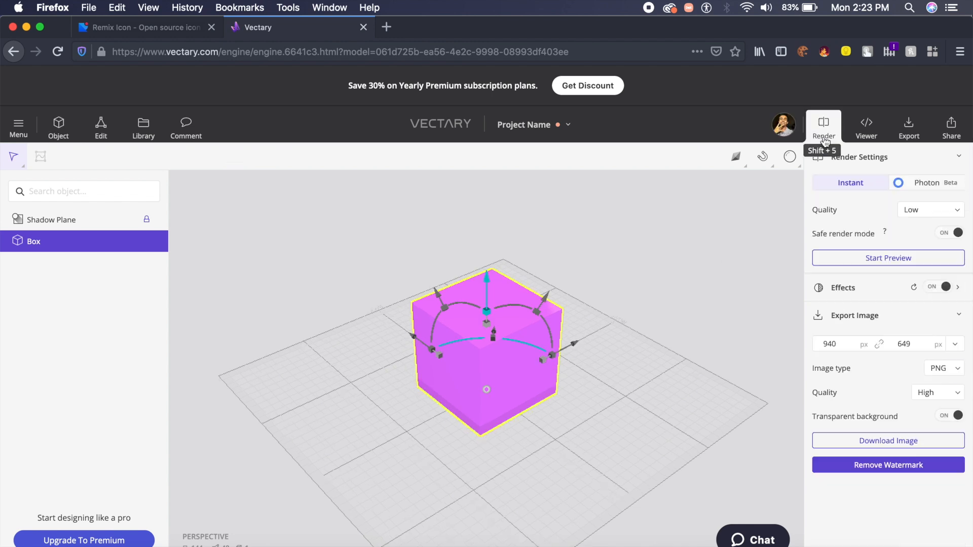
{"action": "mouse_move", "coordinate": [888, 427]}
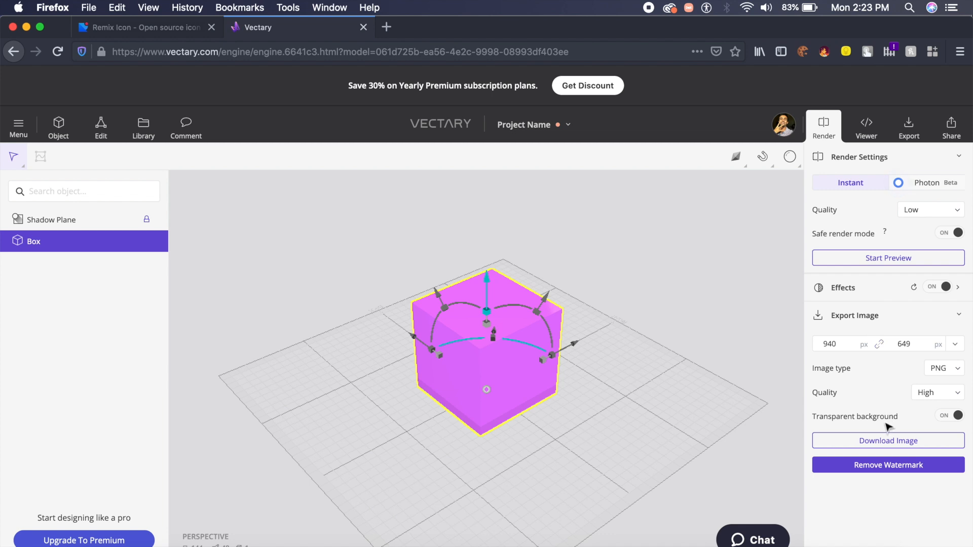
{"action": "mouse_move", "coordinate": [910, 448]}
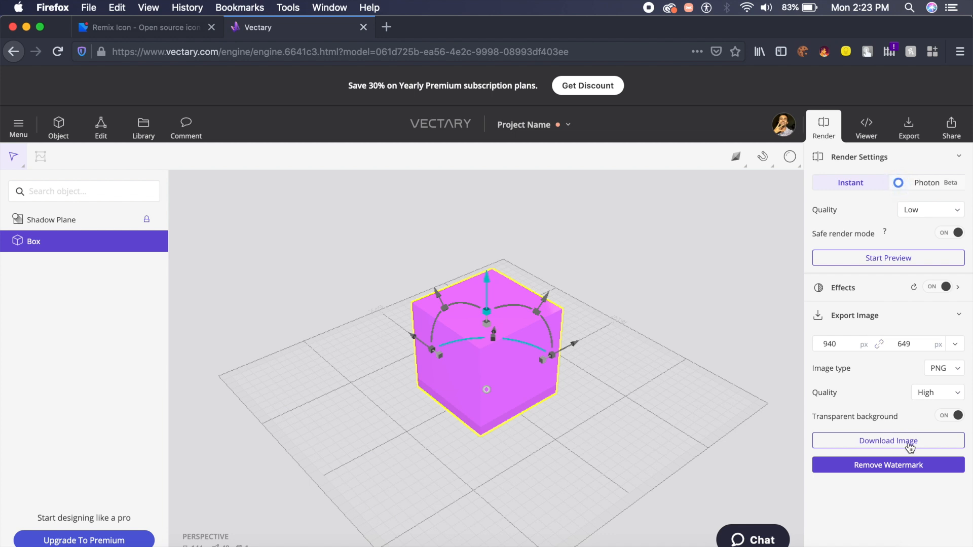
{"action": "left_click", "coordinate": [929, 209]}
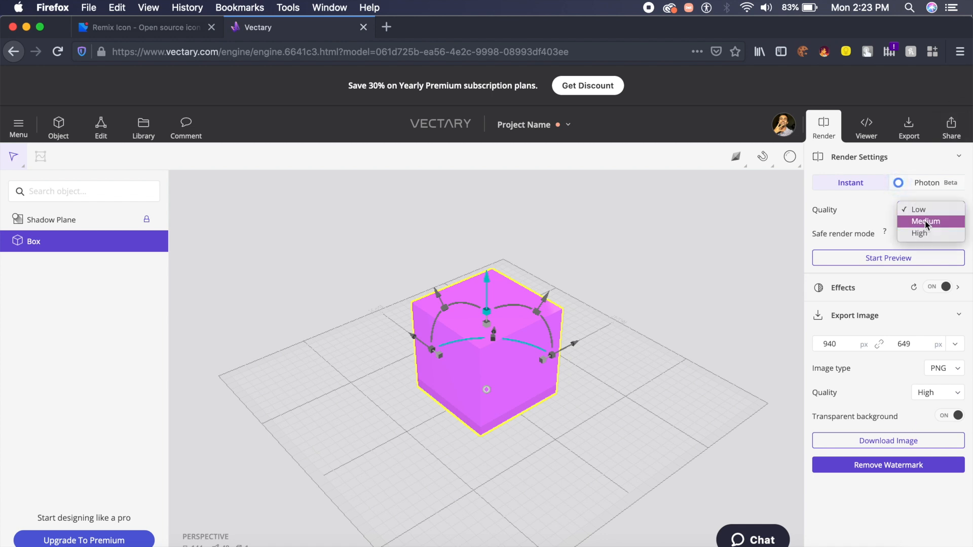
{"action": "left_click", "coordinate": [924, 221]}
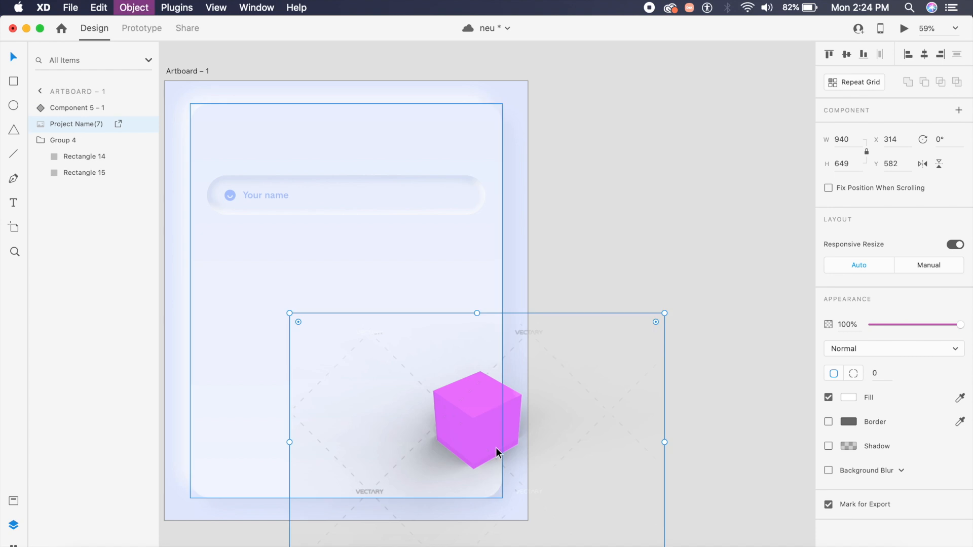
Step: Position the rendered pink cube image on Artboard – 1 behind the card
{"action": "left_click", "coordinate": [645, 240]}
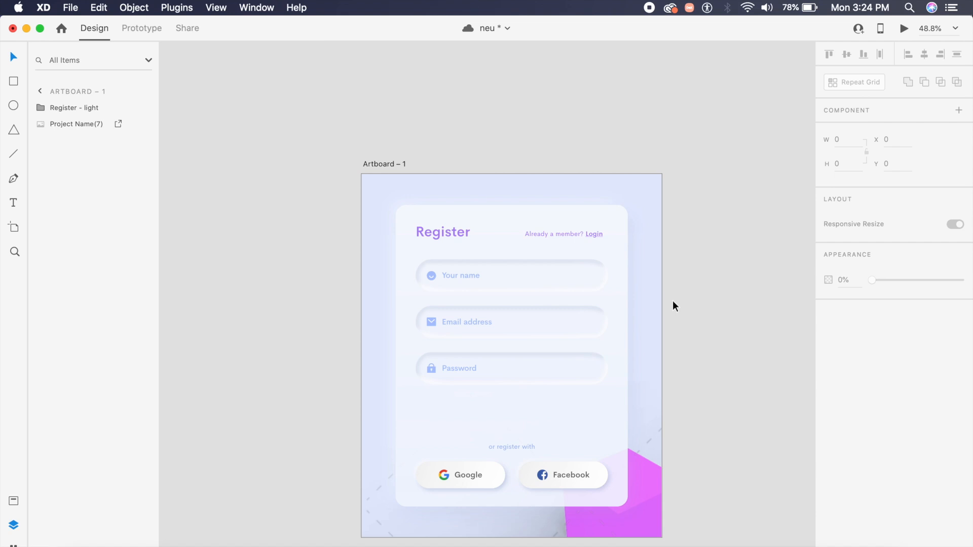
Step: Select the Register - light group and launch Desktop Preview to view the form over the pink cube
{"action": "left_click", "coordinate": [455, 301]}
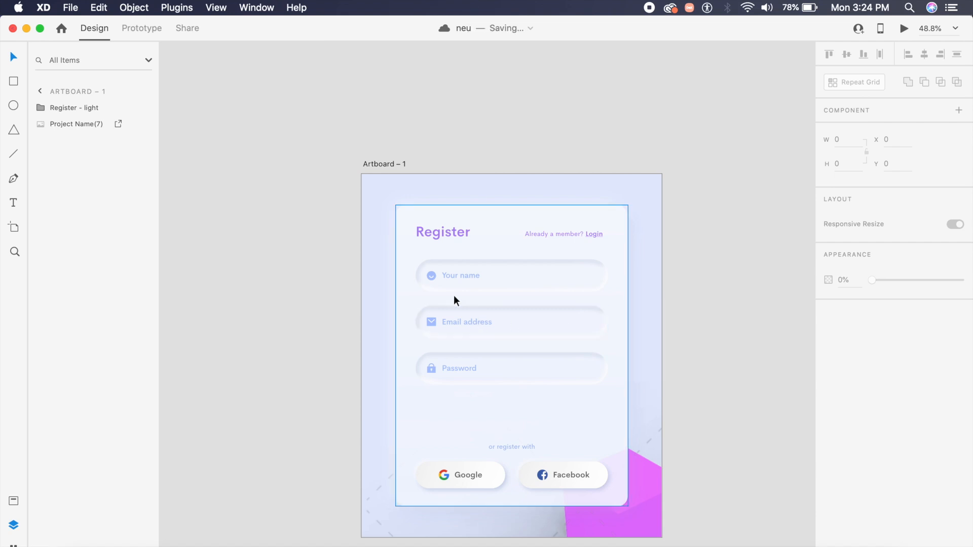
{"action": "mouse_move", "coordinate": [434, 305]}
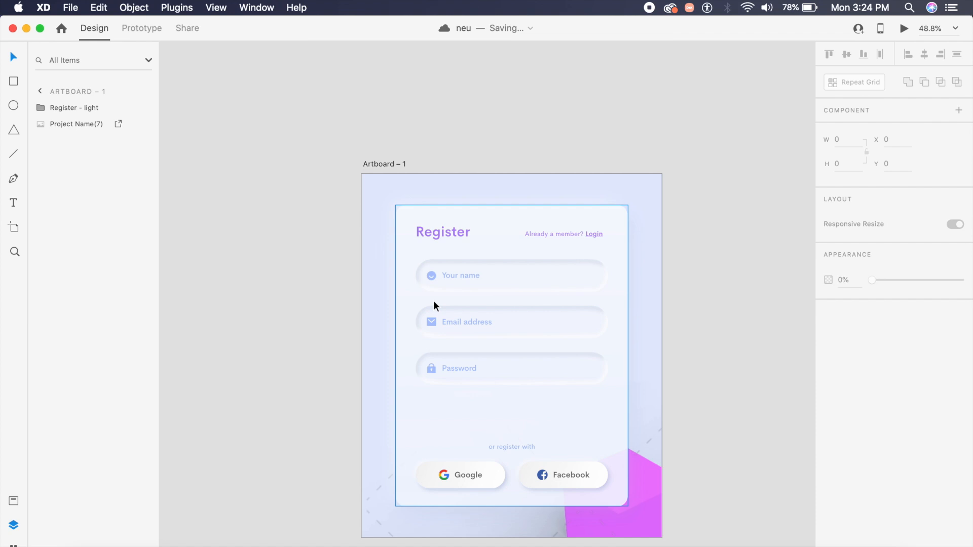
{"action": "left_click", "coordinate": [511, 368]}
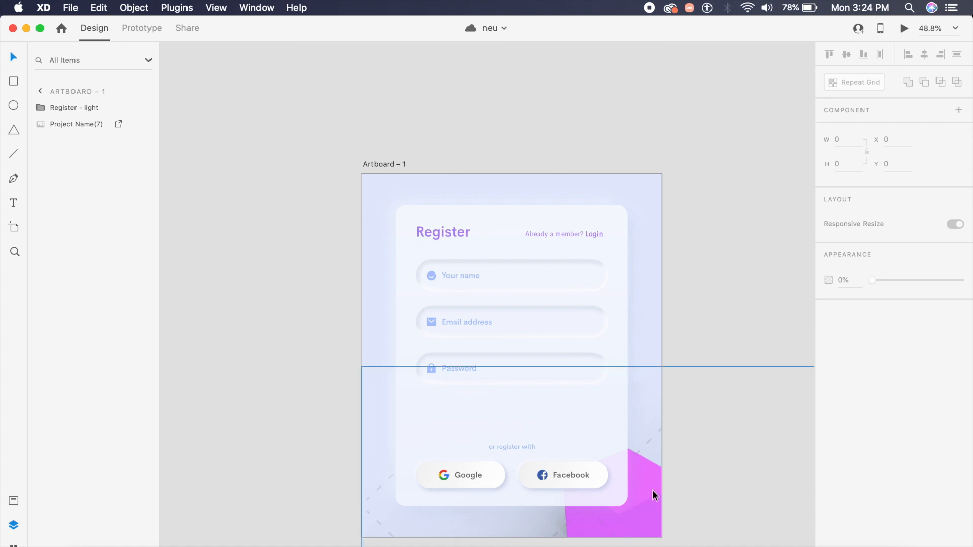
{"action": "left_click", "coordinate": [904, 29]}
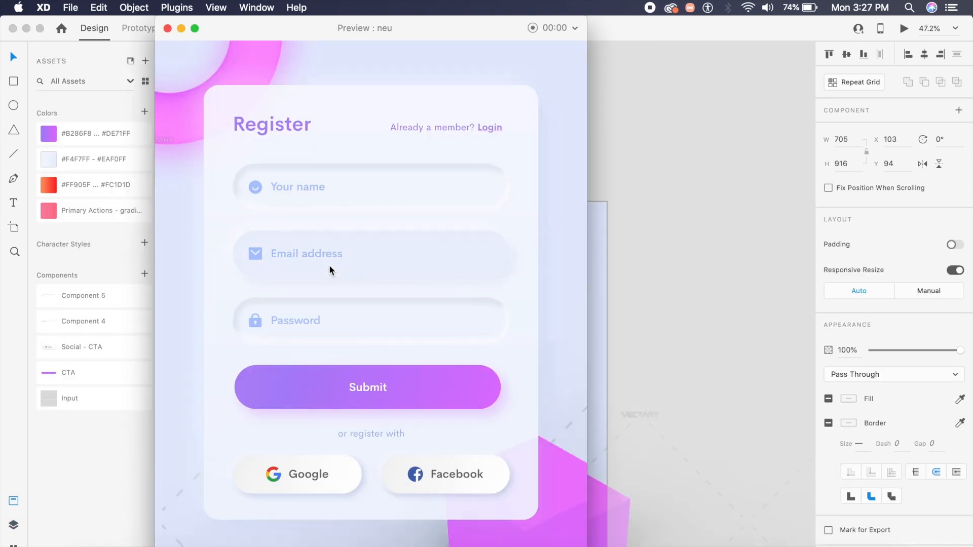
{"action": "mouse_move", "coordinate": [369, 189]}
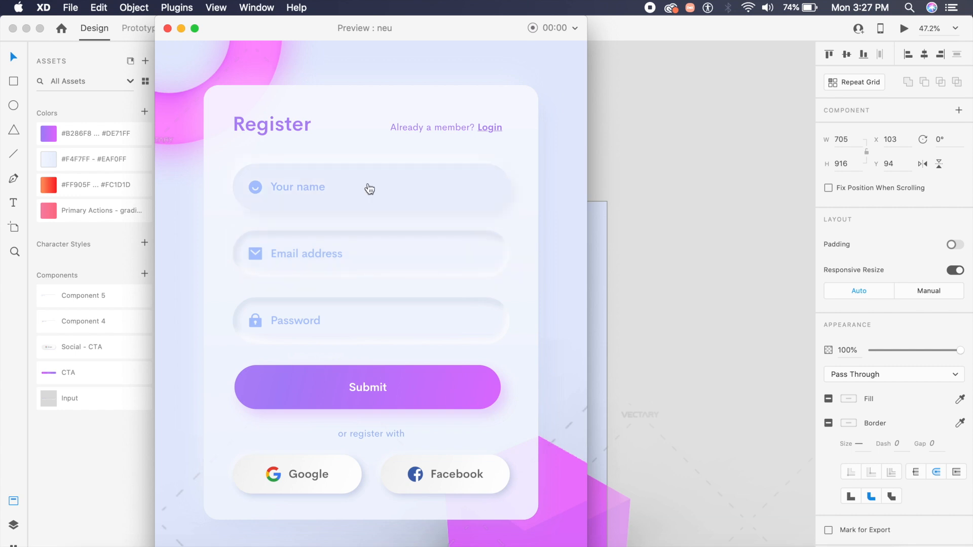
{"action": "mouse_move", "coordinate": [214, 226]}
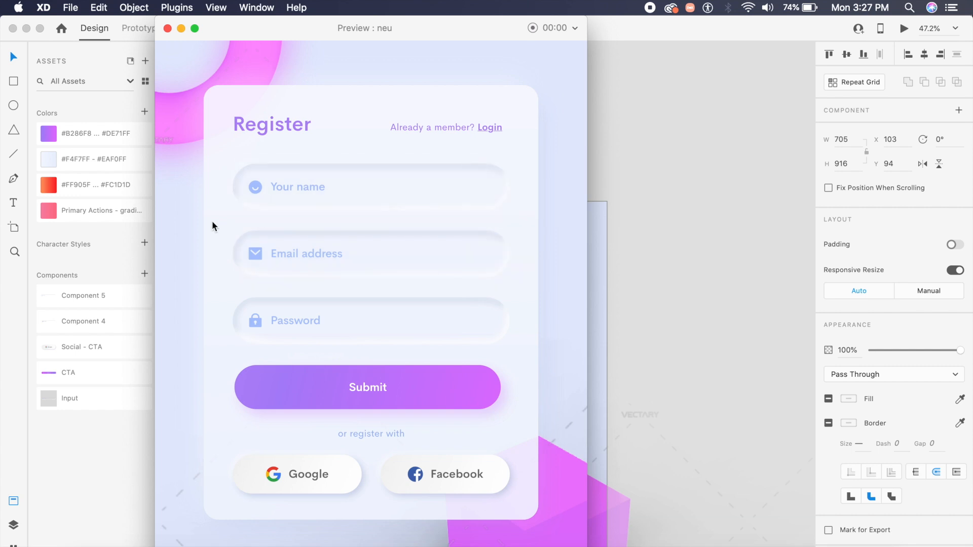